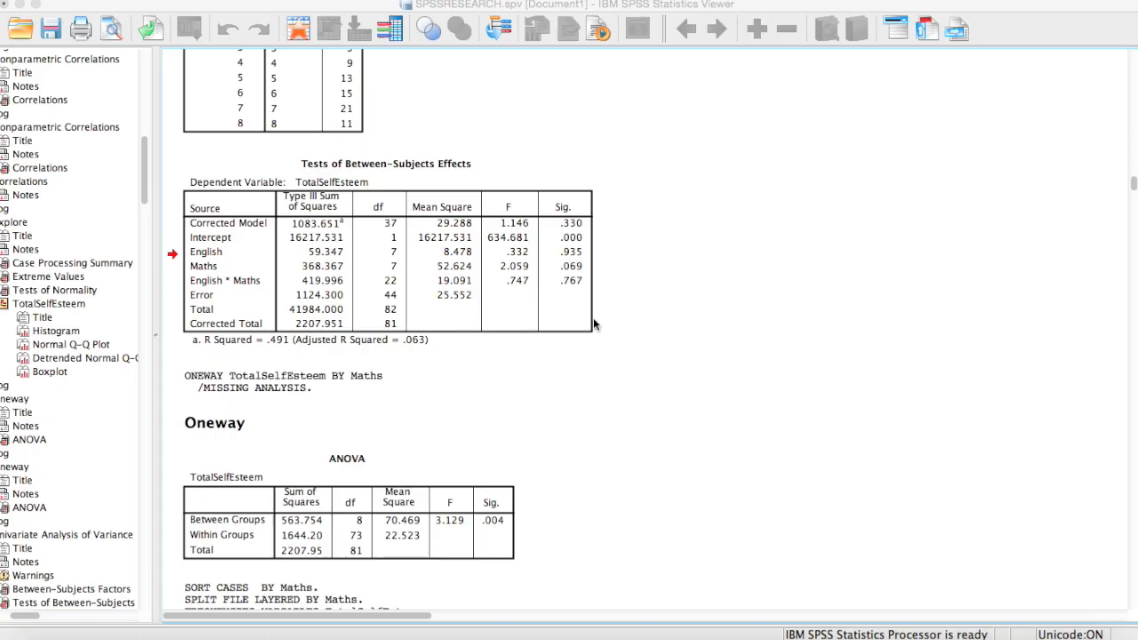
{"action": "mouse_move", "coordinate": [336, 235]}
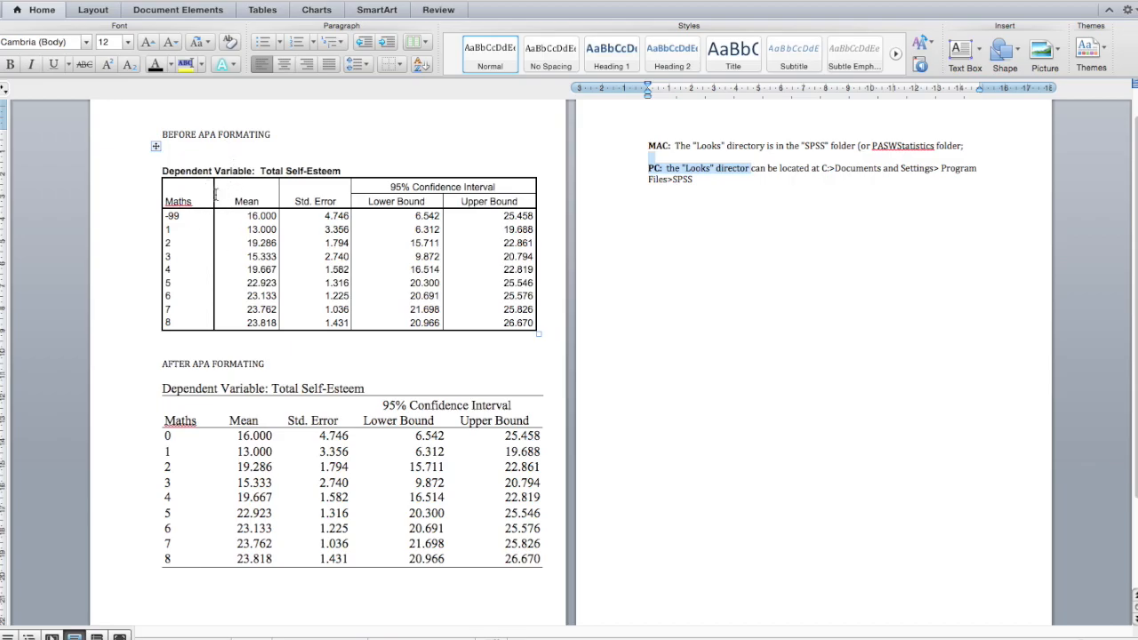
- Switch to the Word document comparing the table before and after APA formatting
{"action": "left_click", "coordinate": [235, 171]}
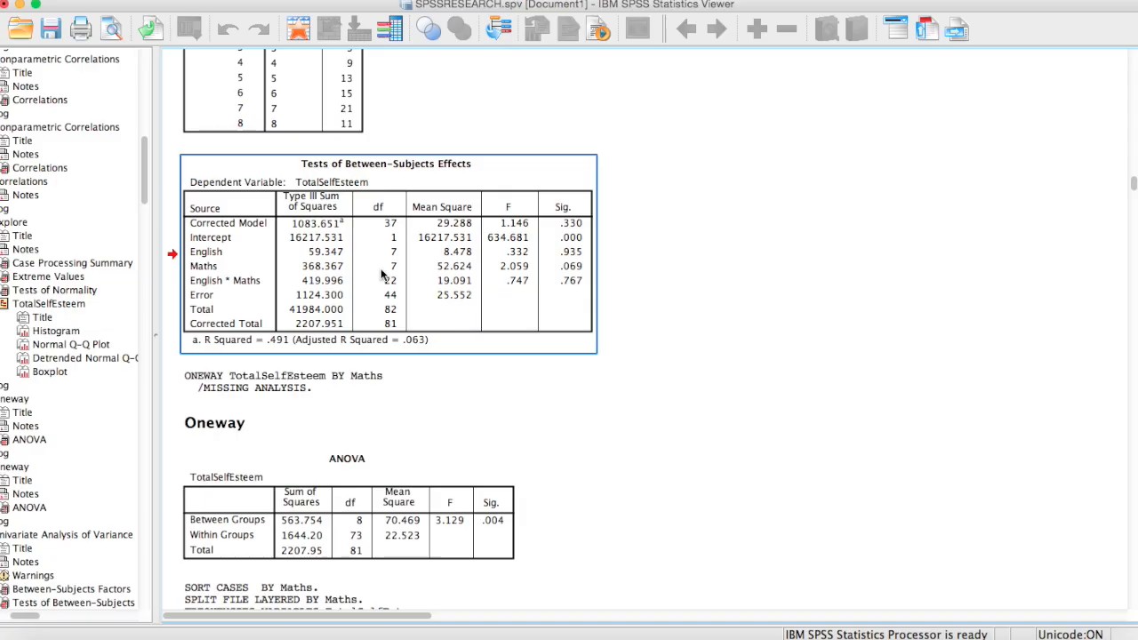
{"action": "mouse_move", "coordinate": [406, 258]}
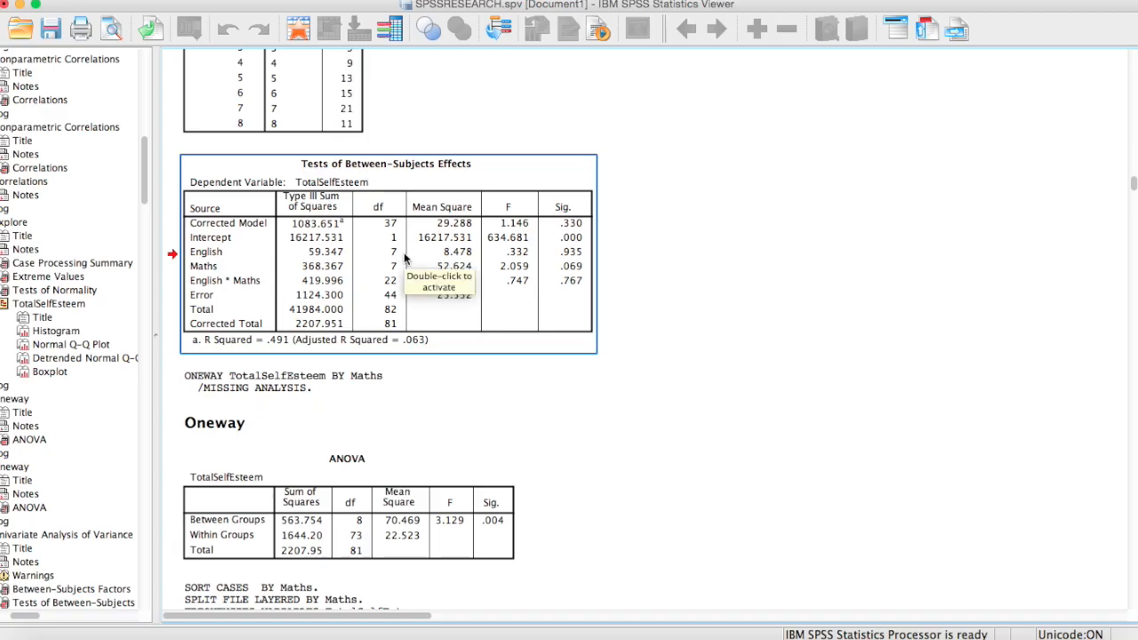
{"action": "mouse_move", "coordinate": [406, 258]}
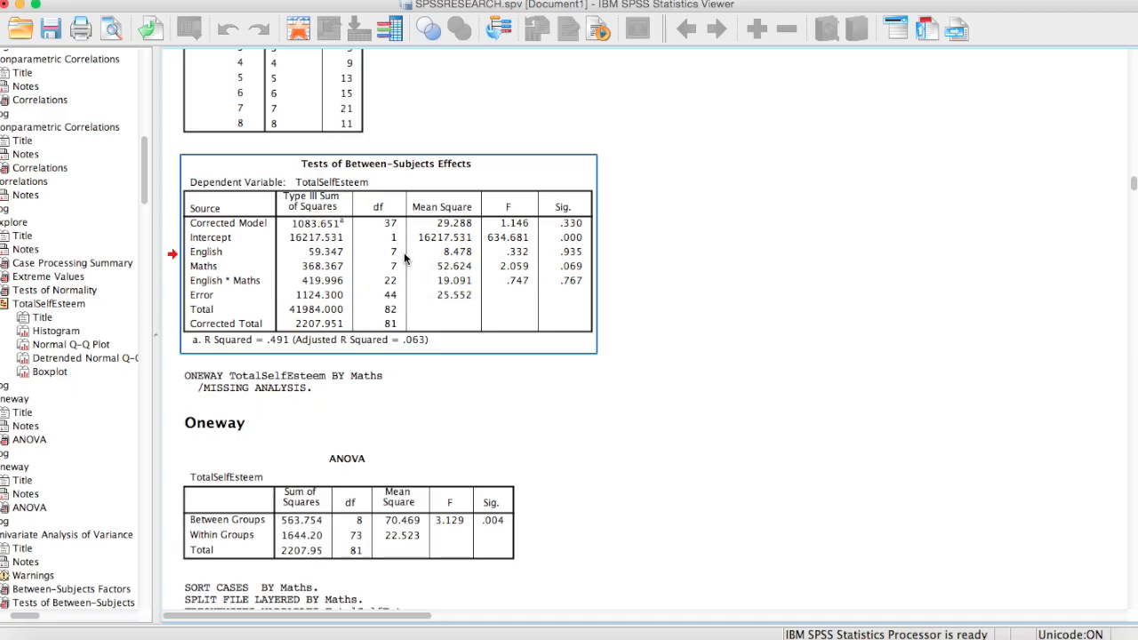
{"action": "mouse_move", "coordinate": [454, 267]}
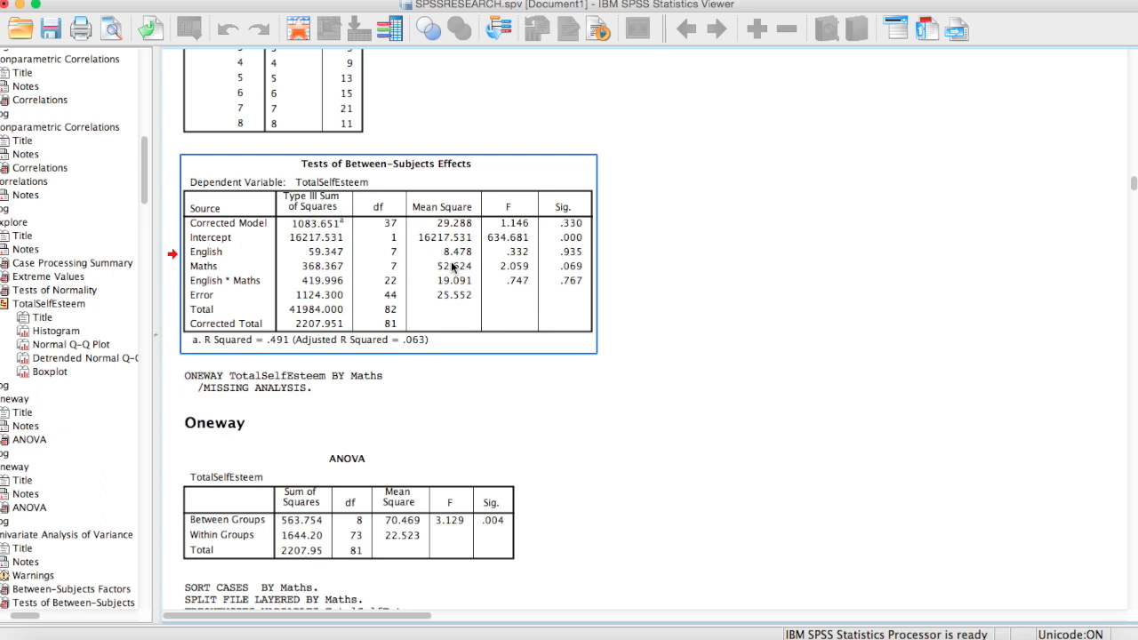
- Activate the Tests of Between-Subjects Effects table for in-place editing in the Viewer
{"action": "right_click", "coordinate": [454, 266]}
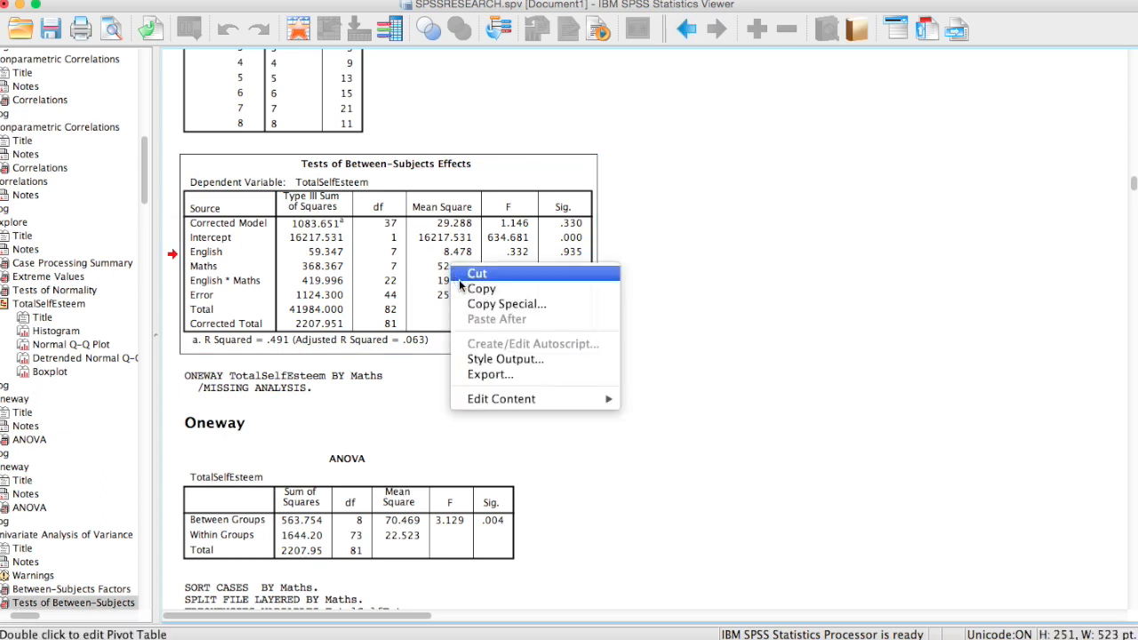
{"action": "mouse_move", "coordinate": [502, 398]}
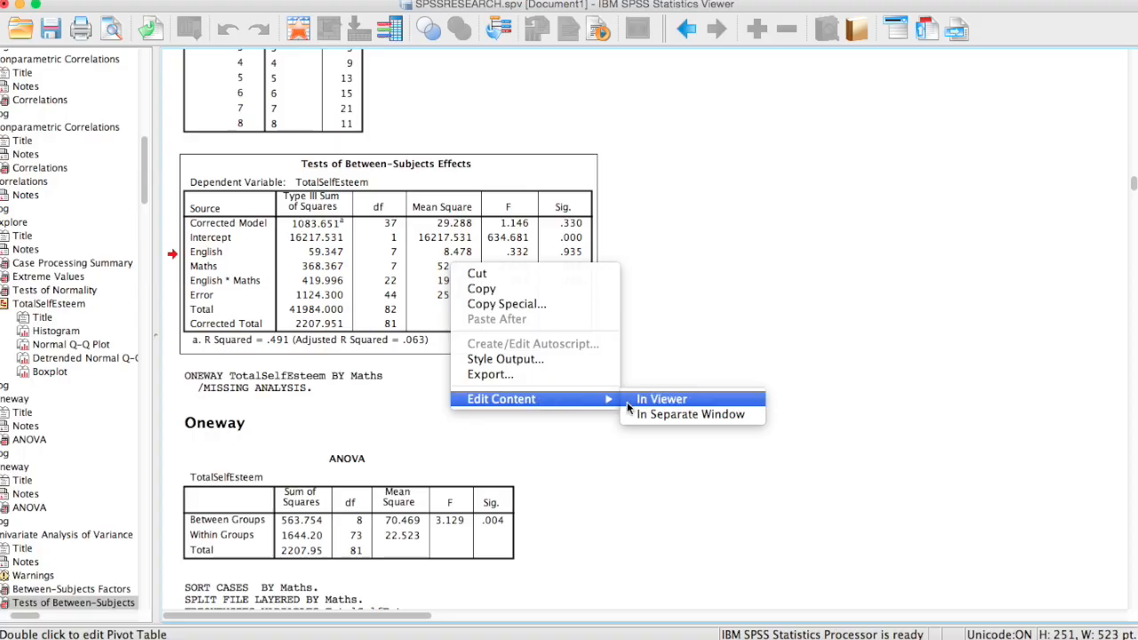
{"action": "left_click", "coordinate": [662, 398]}
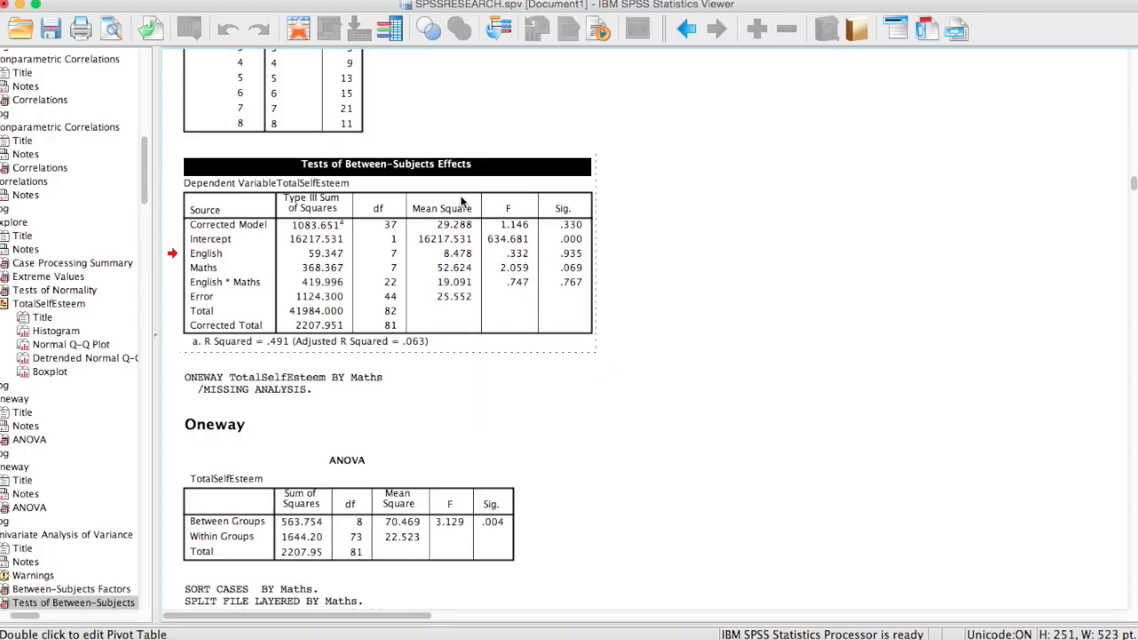
{"action": "mouse_move", "coordinate": [527, 310]}
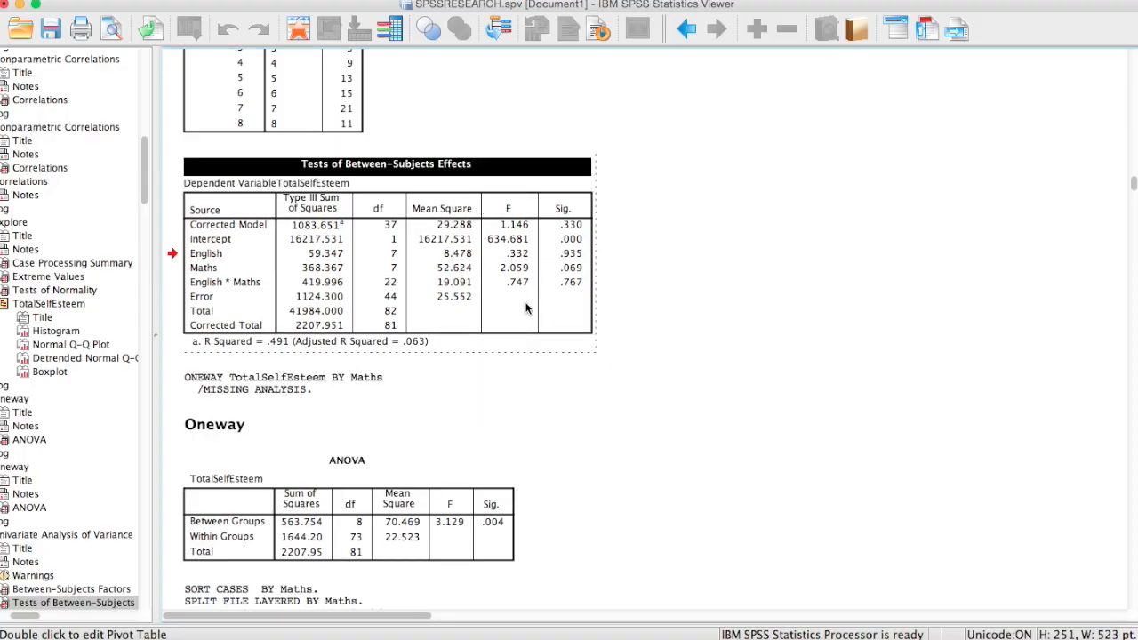
{"action": "right_click", "coordinate": [509, 295]}
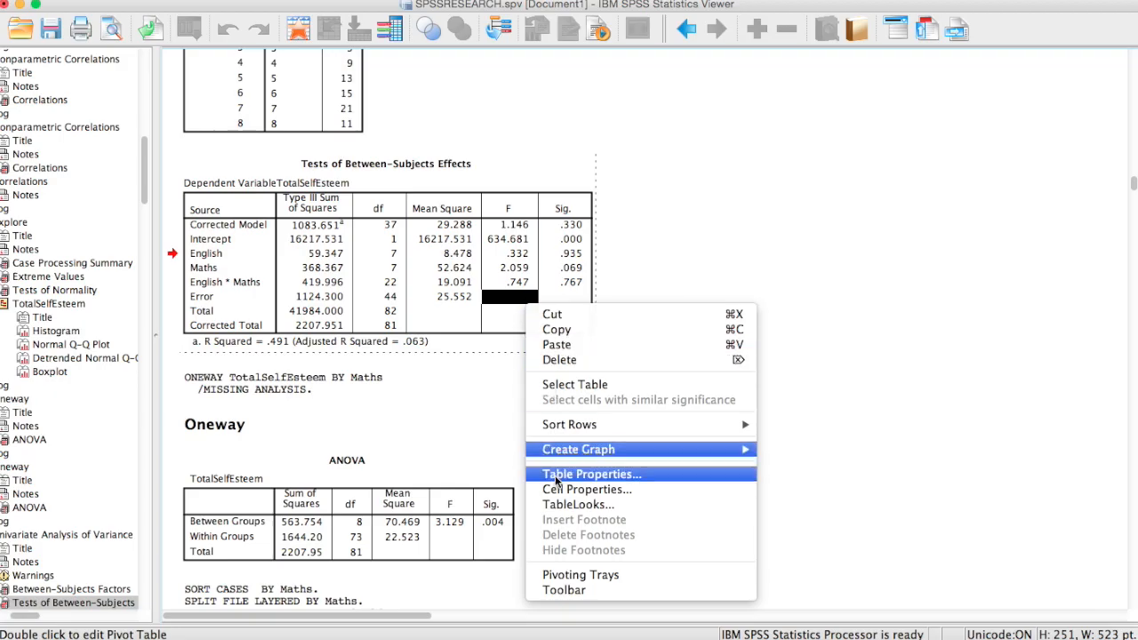
- Choose the CompactAcademic look in TableLooks and begin editing it
{"action": "left_click", "coordinate": [576, 505]}
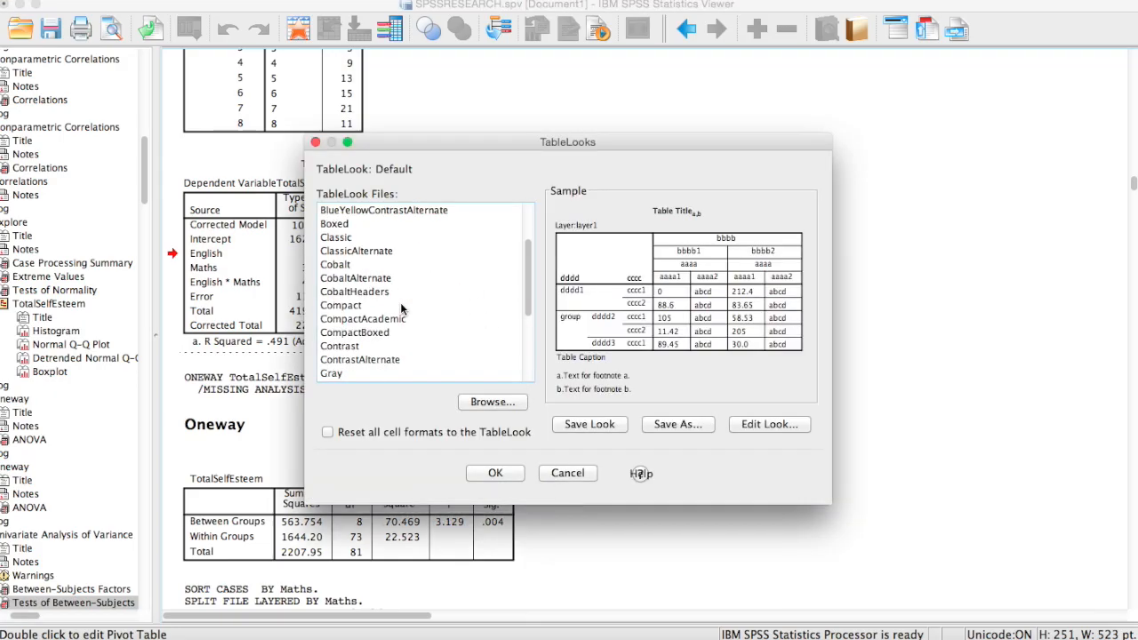
{"action": "left_click", "coordinate": [363, 318]}
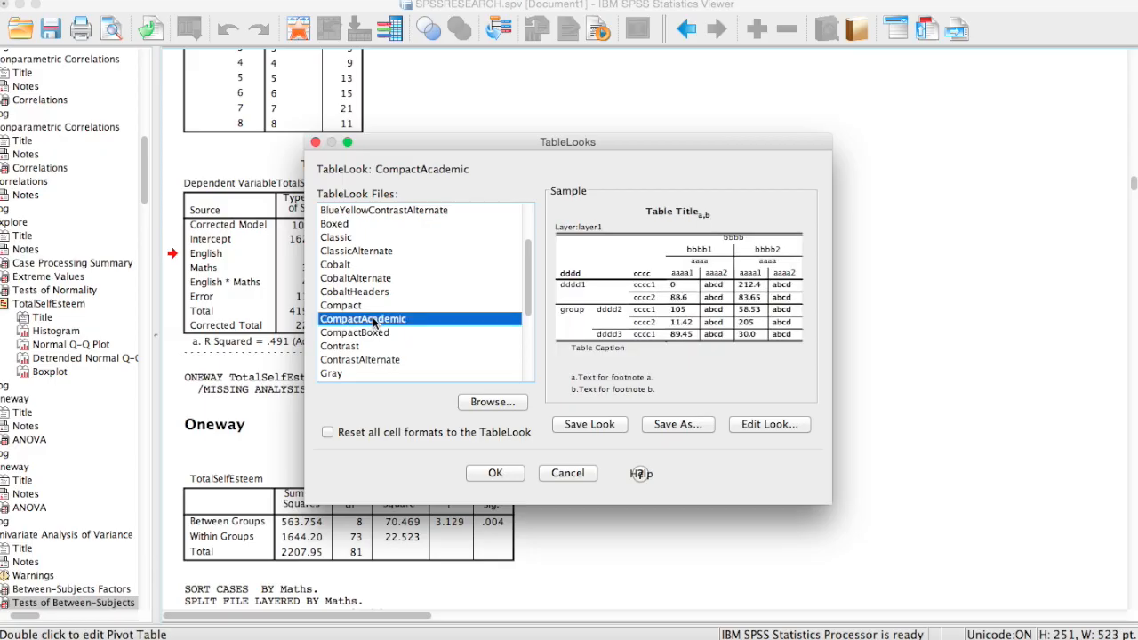
{"action": "left_click", "coordinate": [768, 424]}
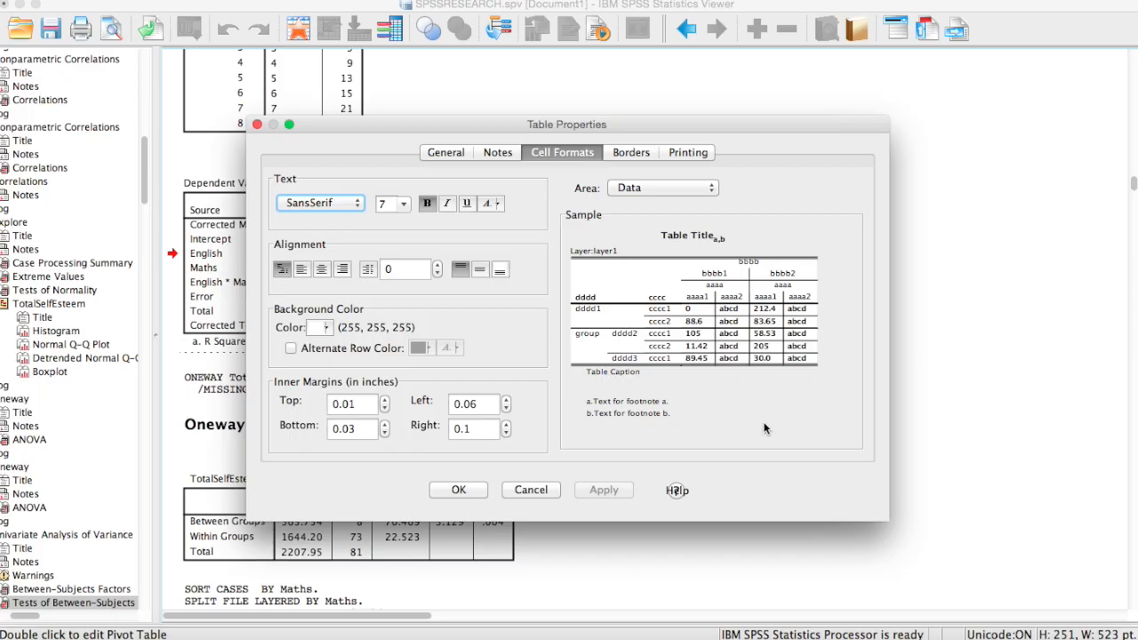
{"action": "mouse_move", "coordinate": [473, 336]}
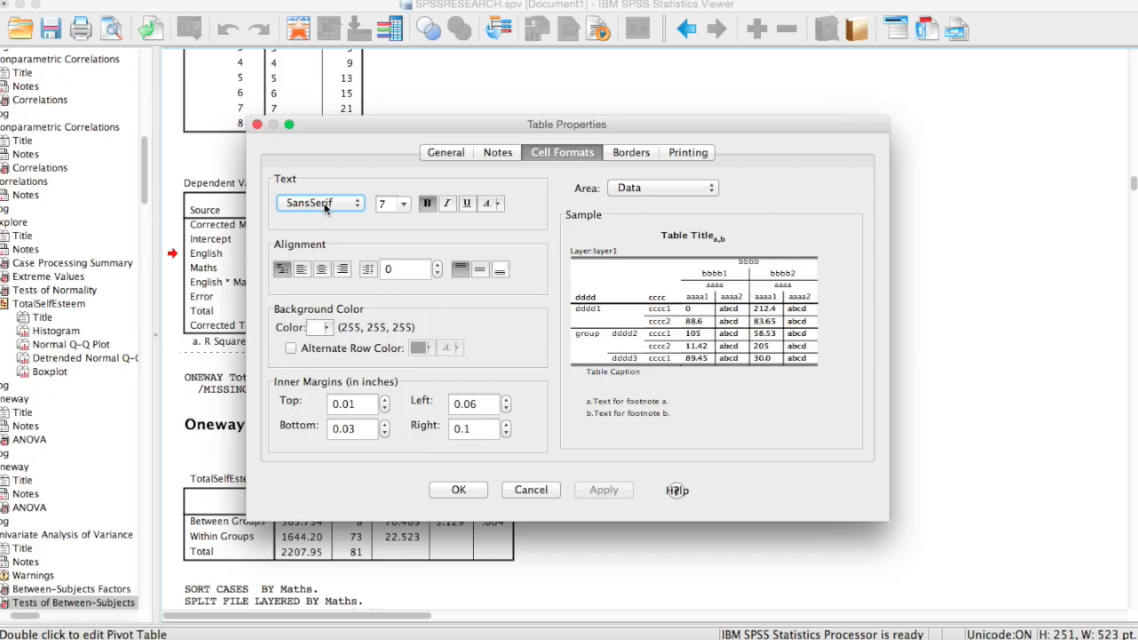
- Set the data cells to Times New Roman at 12 point
{"action": "left_click", "coordinate": [320, 203]}
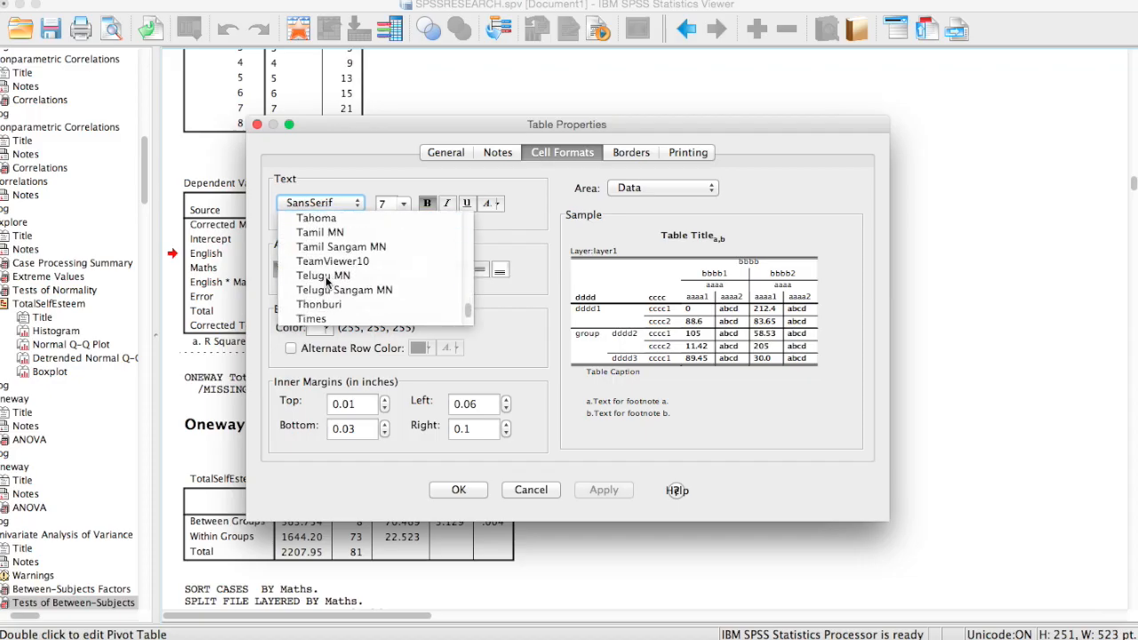
{"action": "left_click", "coordinate": [312, 318]}
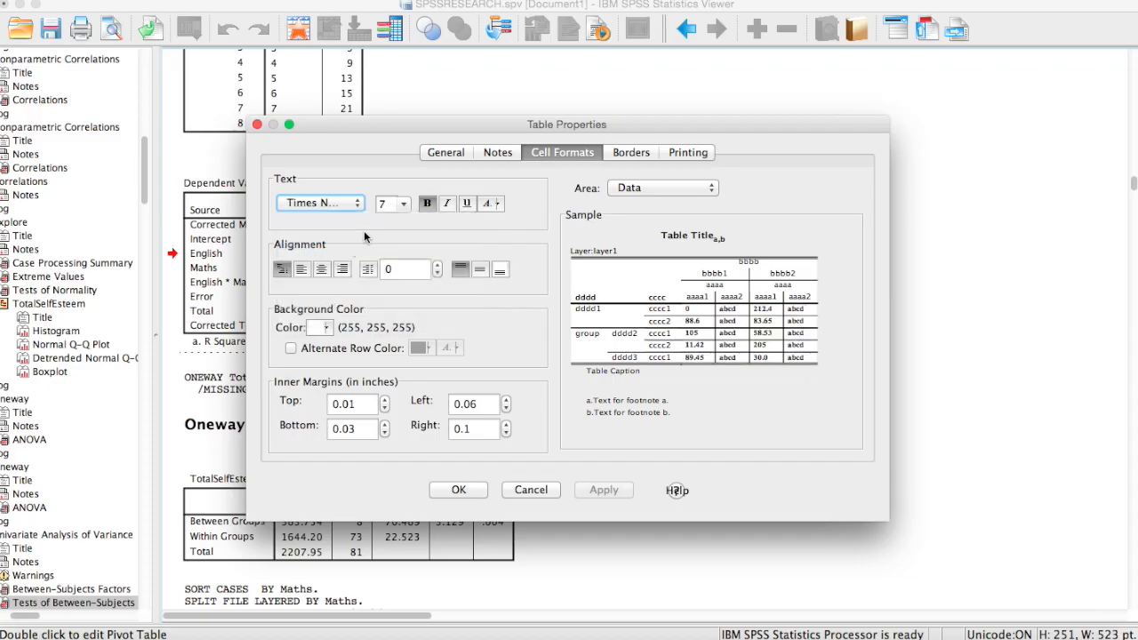
{"action": "left_click", "coordinate": [402, 203]}
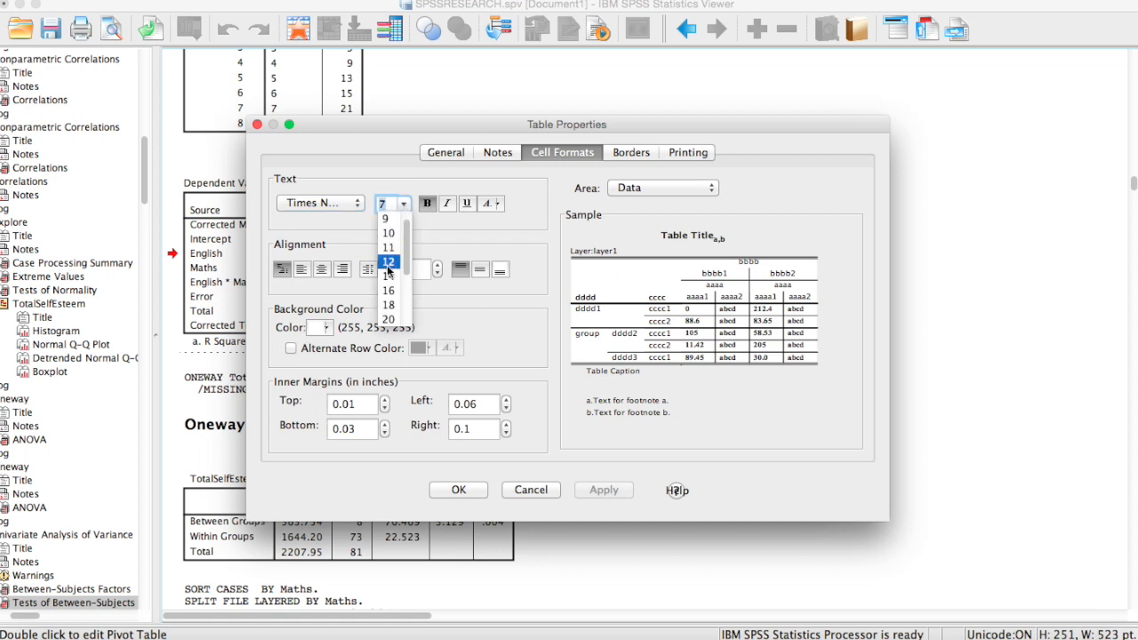
{"action": "left_click", "coordinate": [388, 262]}
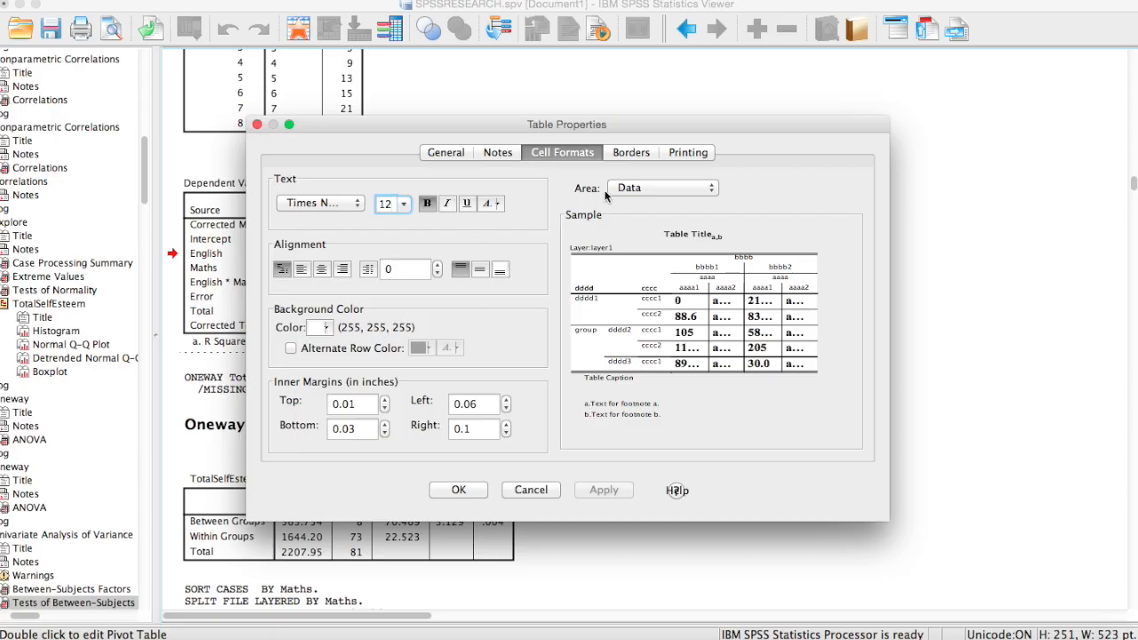
{"action": "mouse_move", "coordinate": [329, 213]}
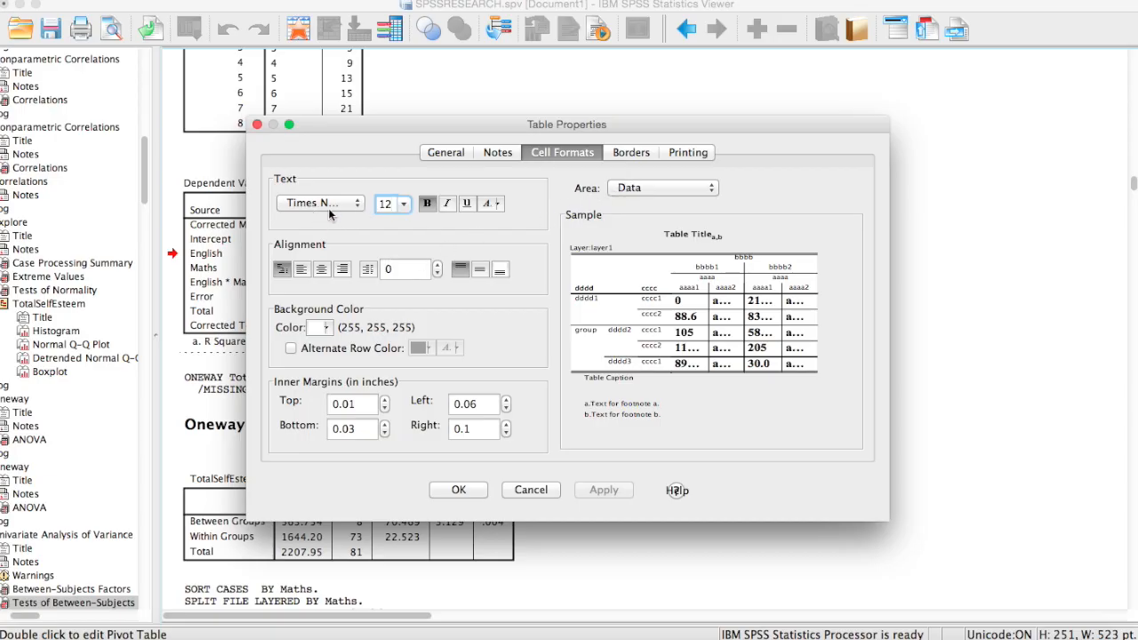
{"action": "mouse_move", "coordinate": [613, 277]}
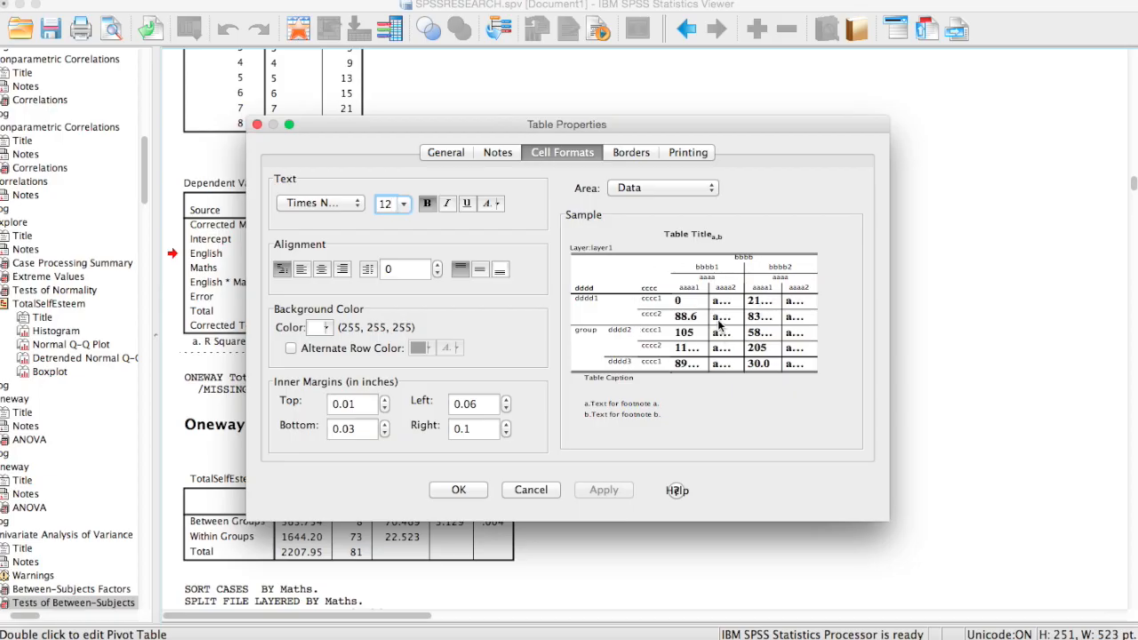
{"action": "mouse_move", "coordinate": [658, 188]}
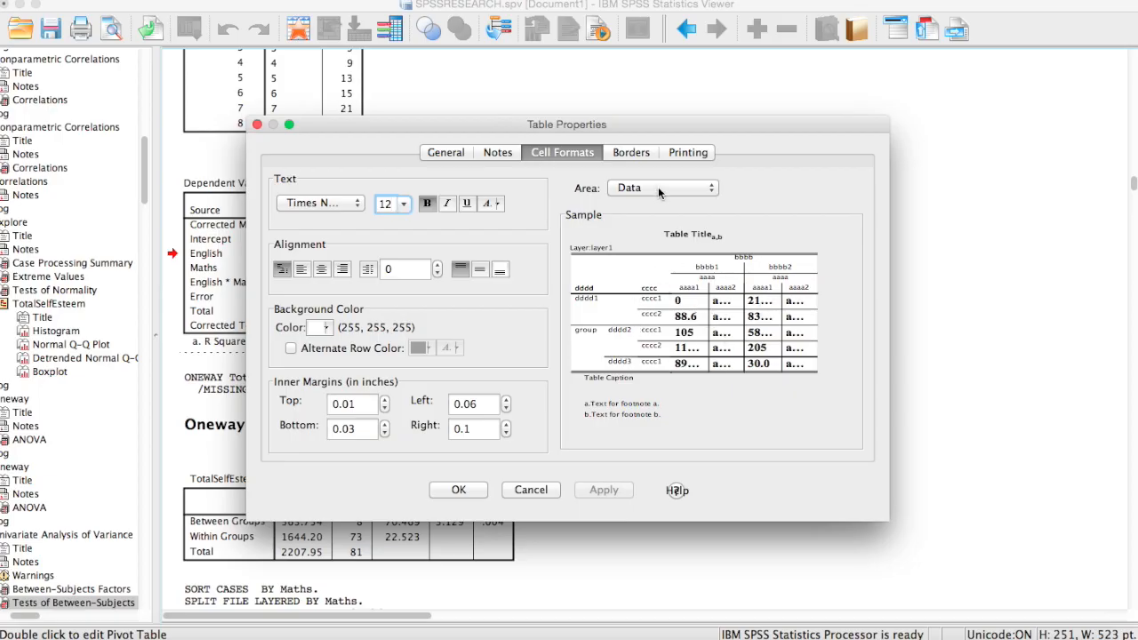
{"action": "left_click", "coordinate": [662, 188]}
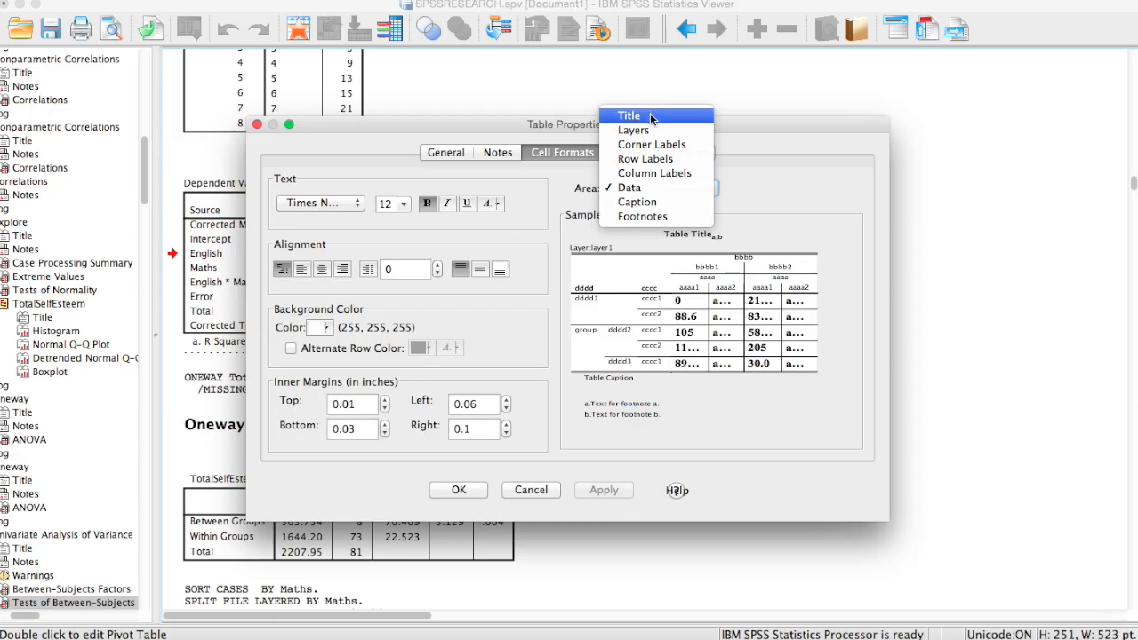
{"action": "mouse_move", "coordinate": [649, 121]}
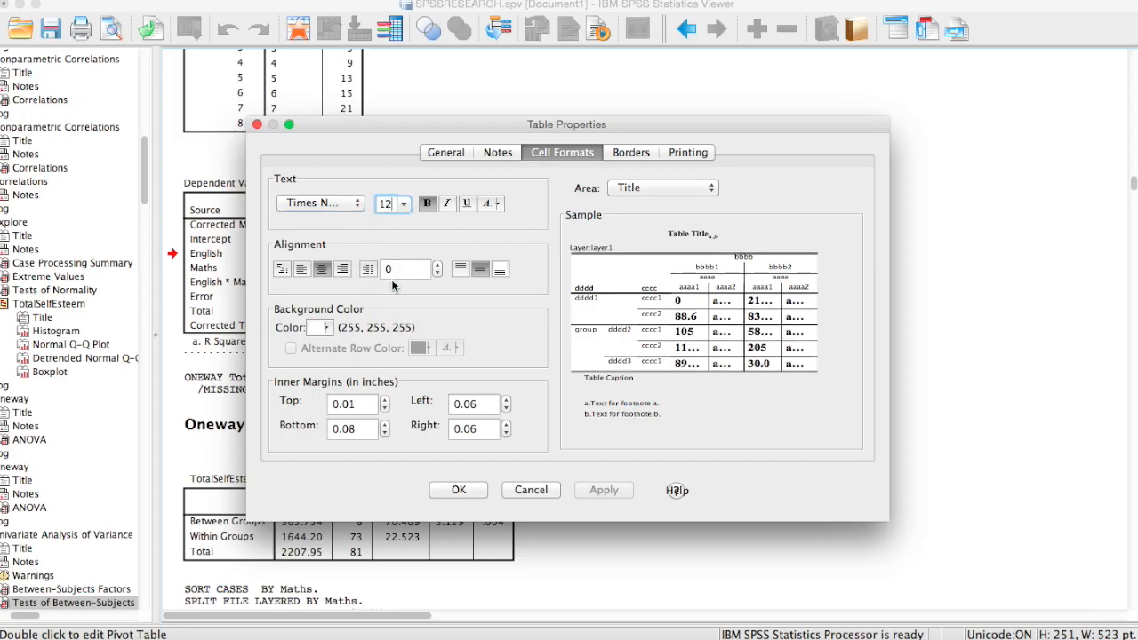
- Make the table title italic, not bold, and left-aligned
{"action": "left_click", "coordinate": [448, 203]}
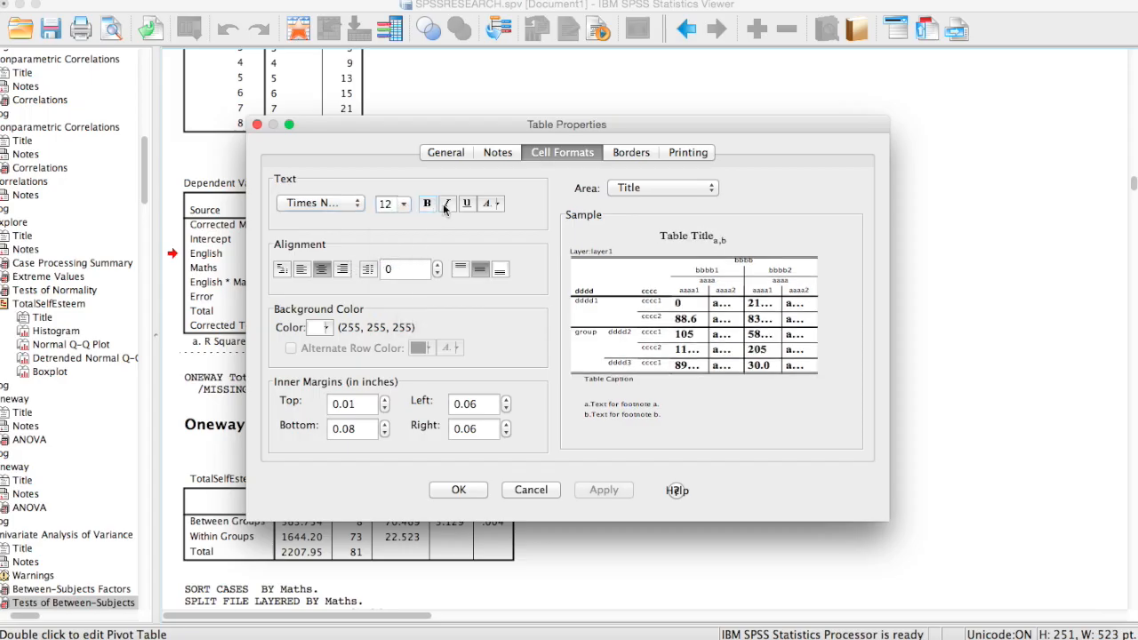
{"action": "left_click", "coordinate": [446, 203]}
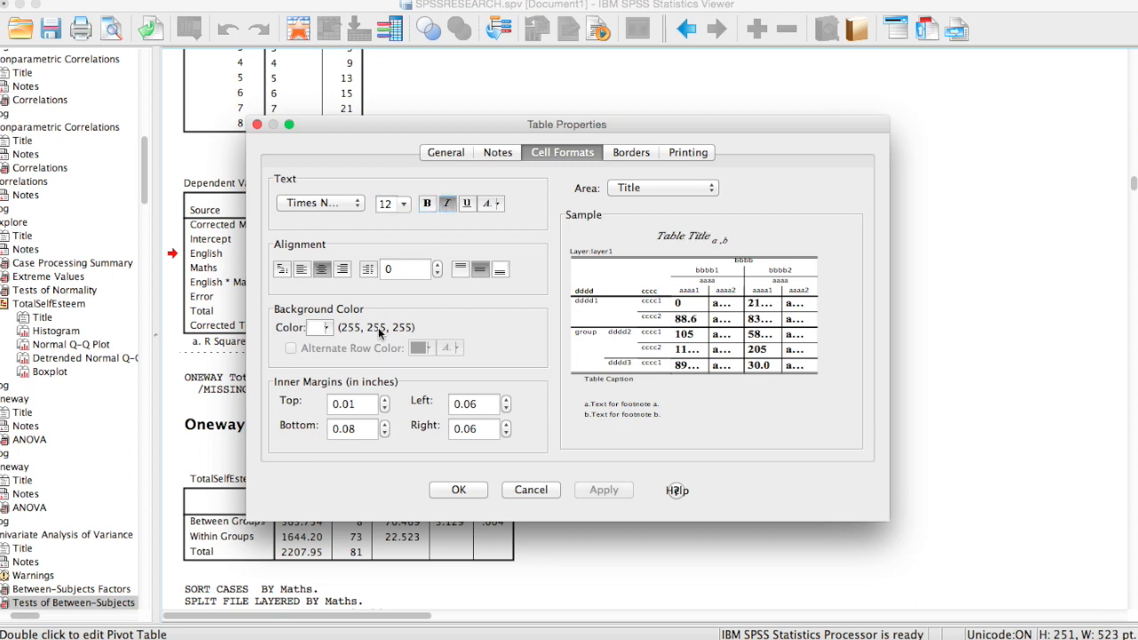
{"action": "left_click", "coordinate": [281, 268]}
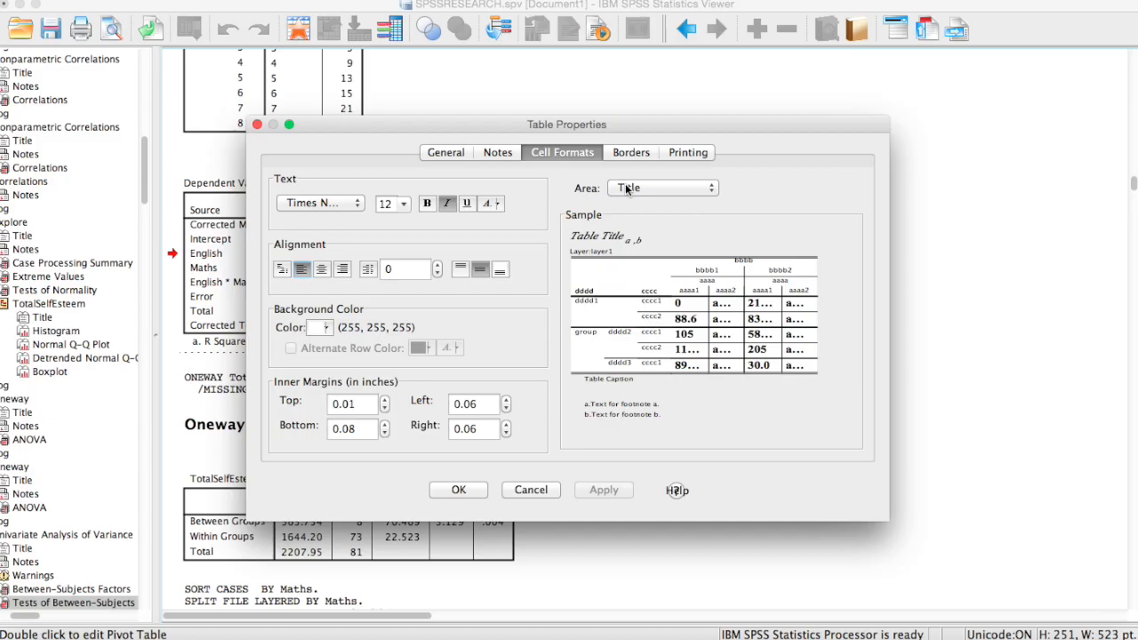
- Set the layer text to size 12
{"action": "left_click", "coordinate": [662, 189]}
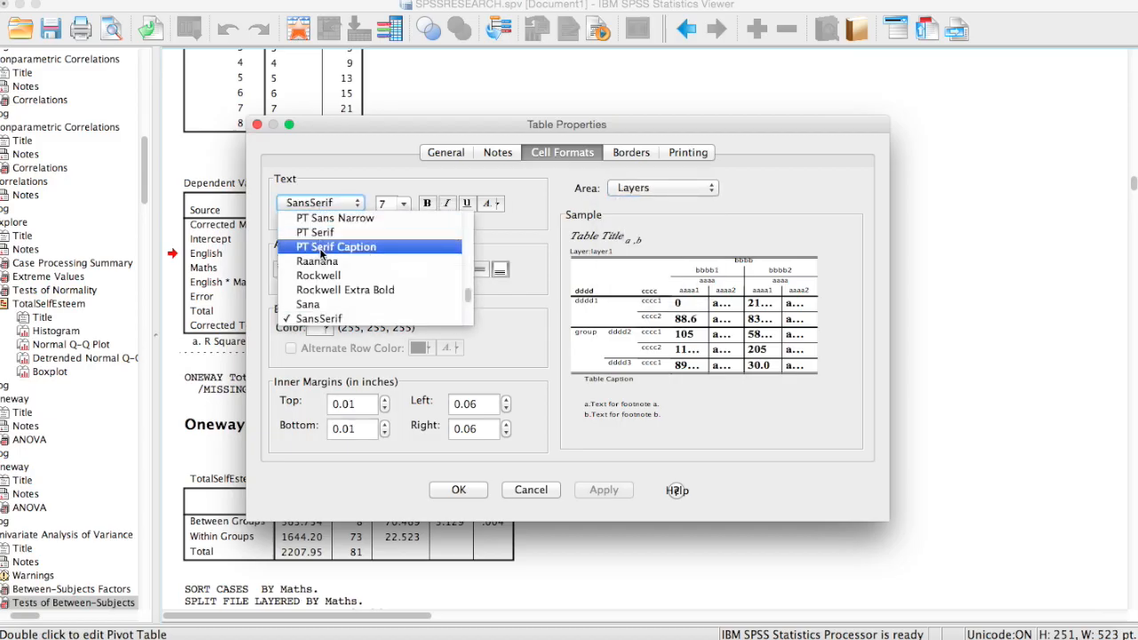
{"action": "scroll", "scroll_direction": "down", "scroll_amount": 3}
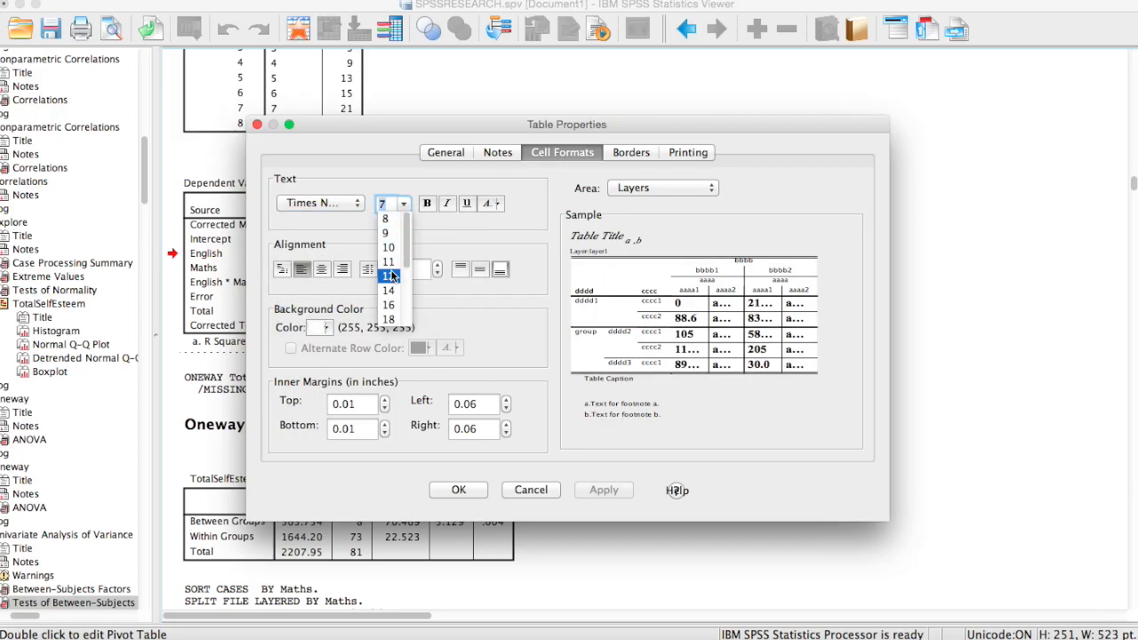
{"action": "left_click", "coordinate": [388, 276]}
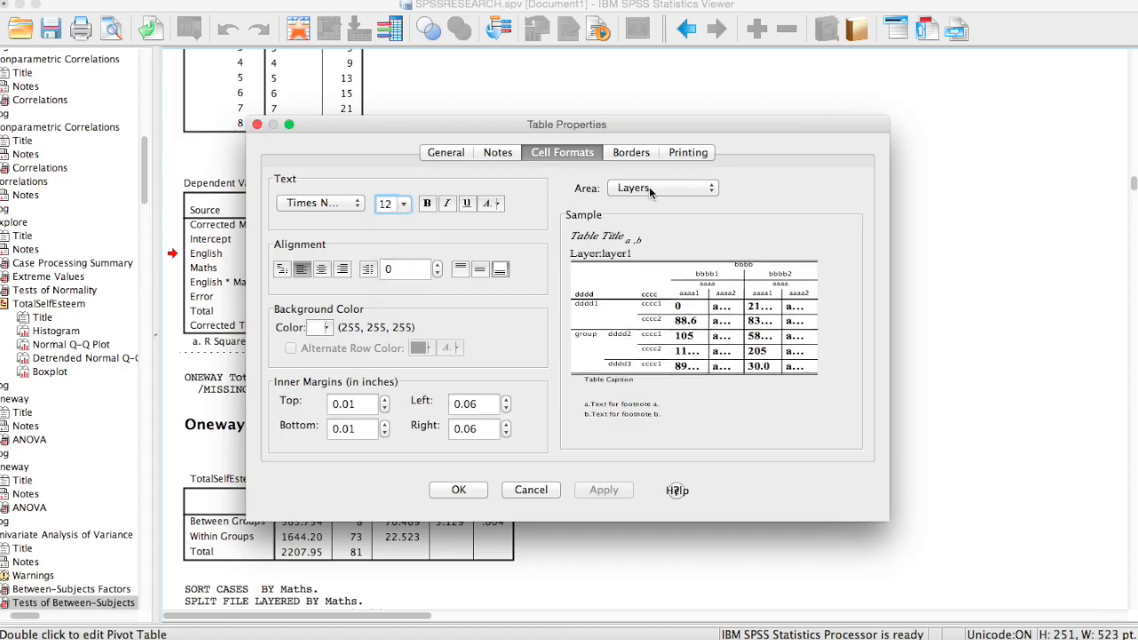
- Set the corner labels to Times New Roman at 12 point
{"action": "left_click", "coordinate": [662, 189]}
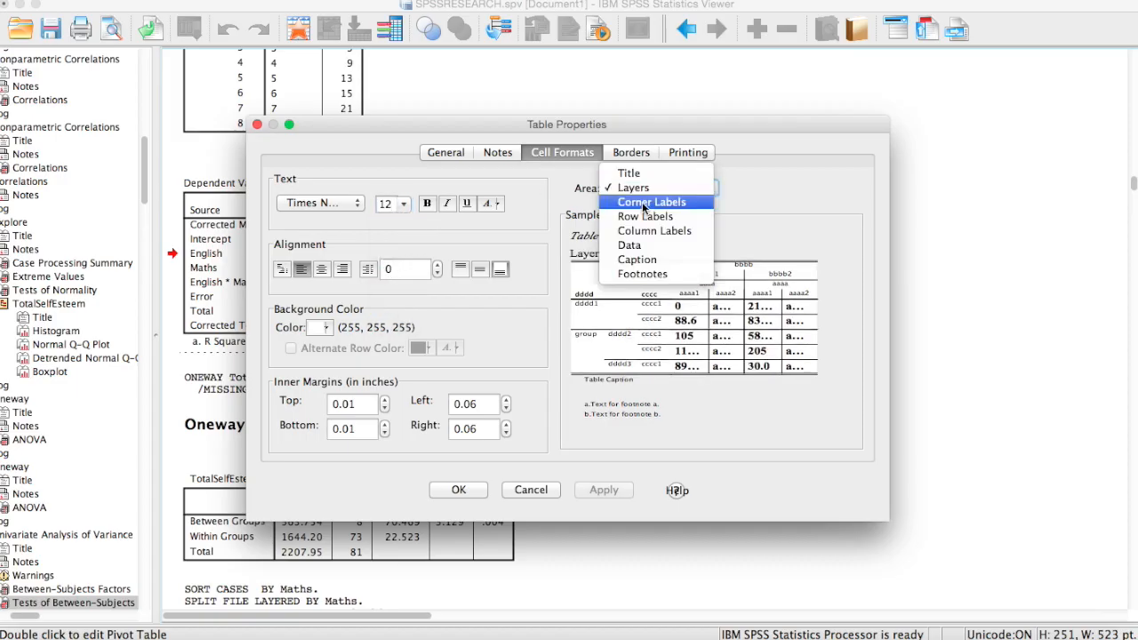
{"action": "left_click", "coordinate": [320, 203]}
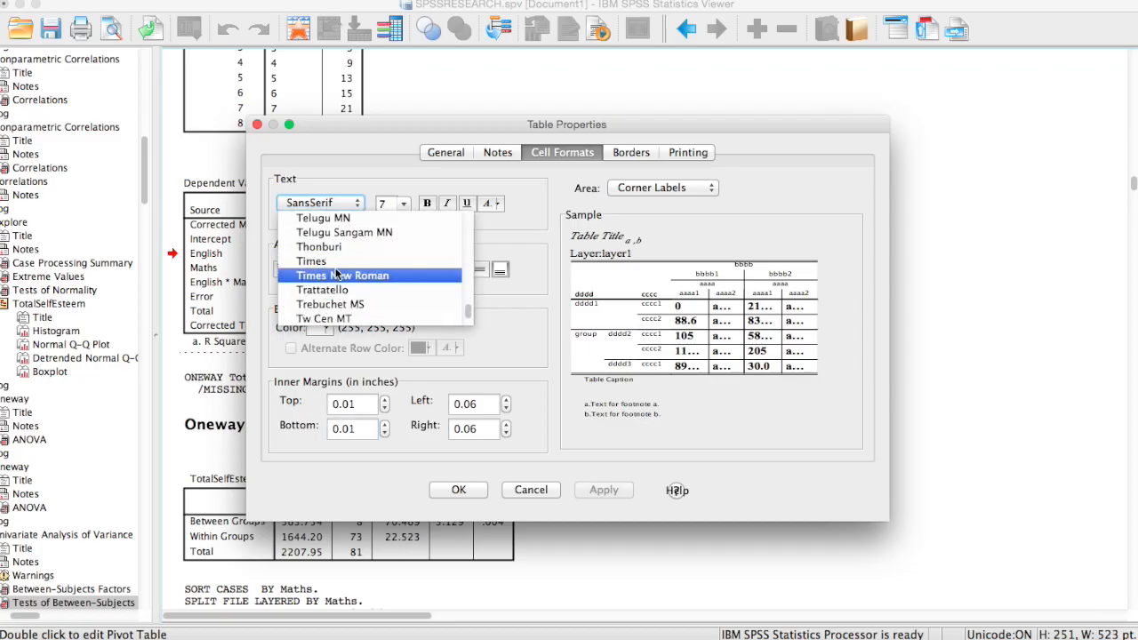
{"action": "left_click", "coordinate": [402, 202]}
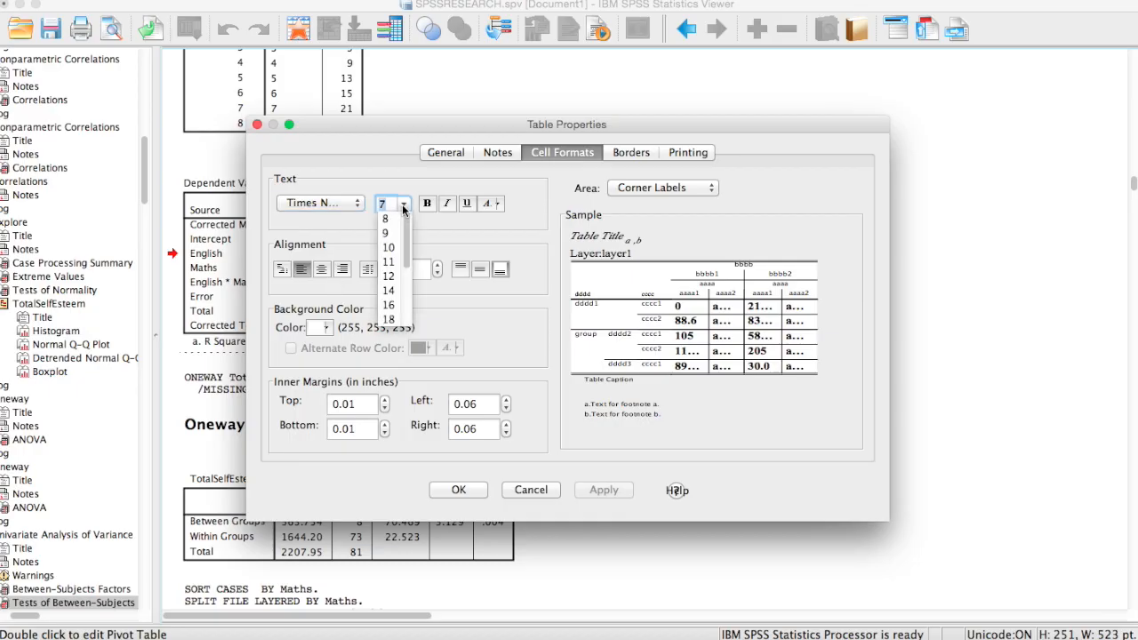
{"action": "left_click", "coordinate": [388, 274]}
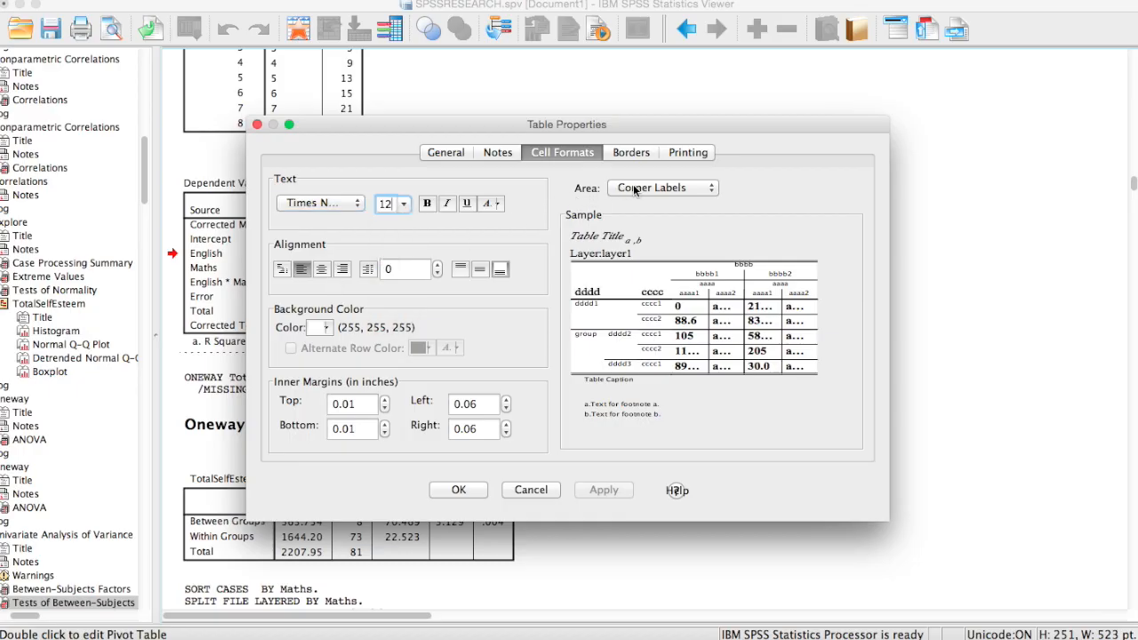
- Set the row labels to Times New Roman at 12 point
{"action": "left_click", "coordinate": [662, 188]}
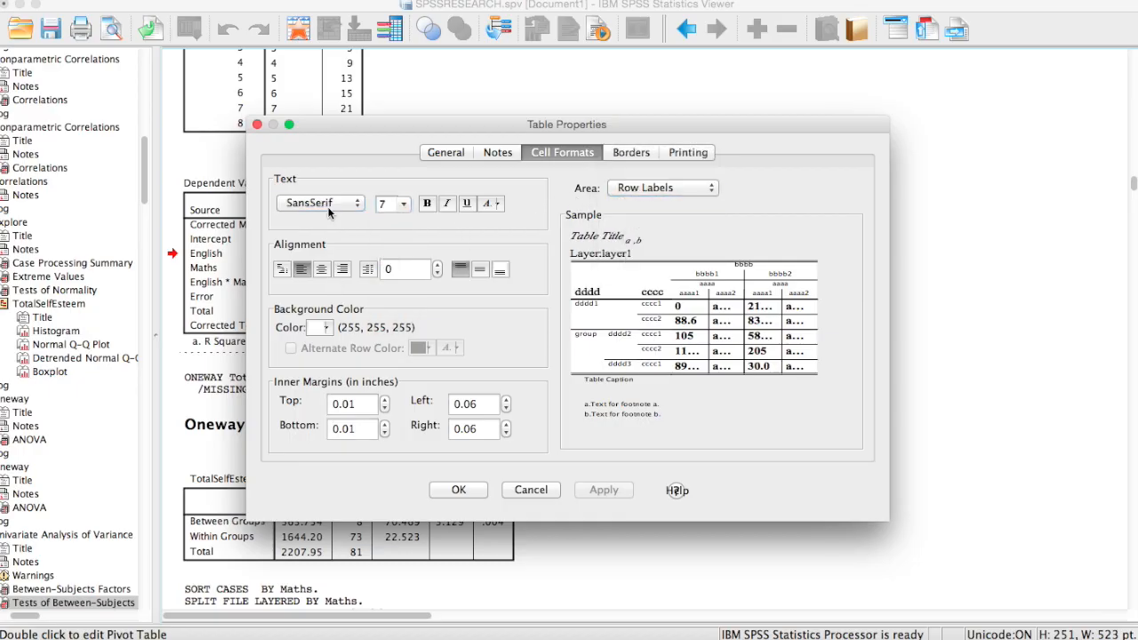
{"action": "left_click", "coordinate": [321, 203]}
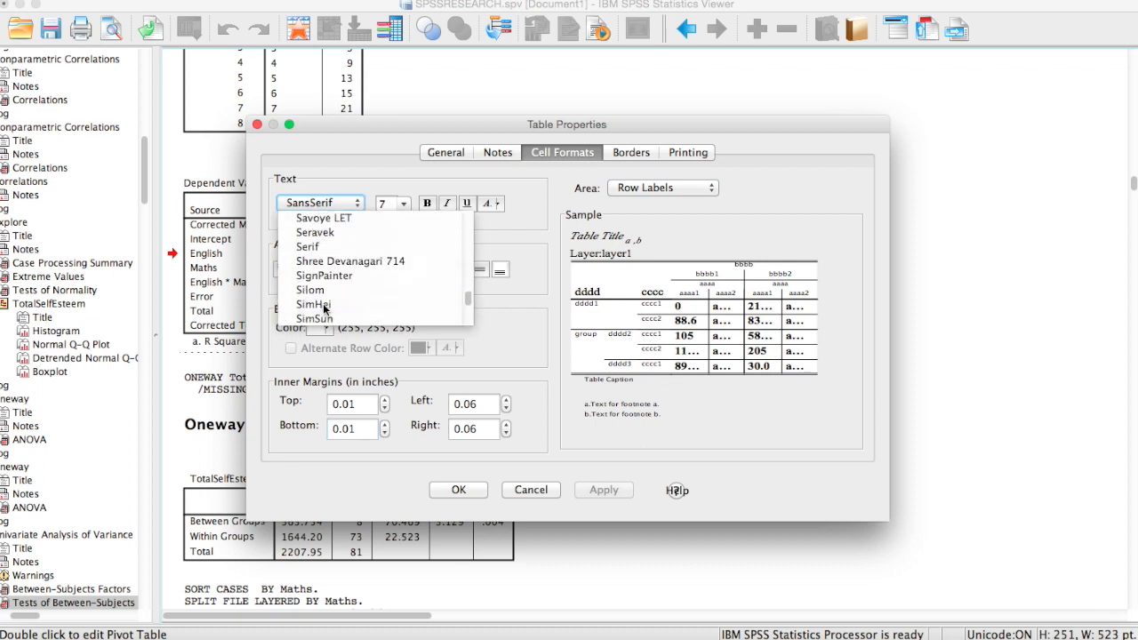
{"action": "scroll", "scroll_direction": "down", "scroll_amount": 3}
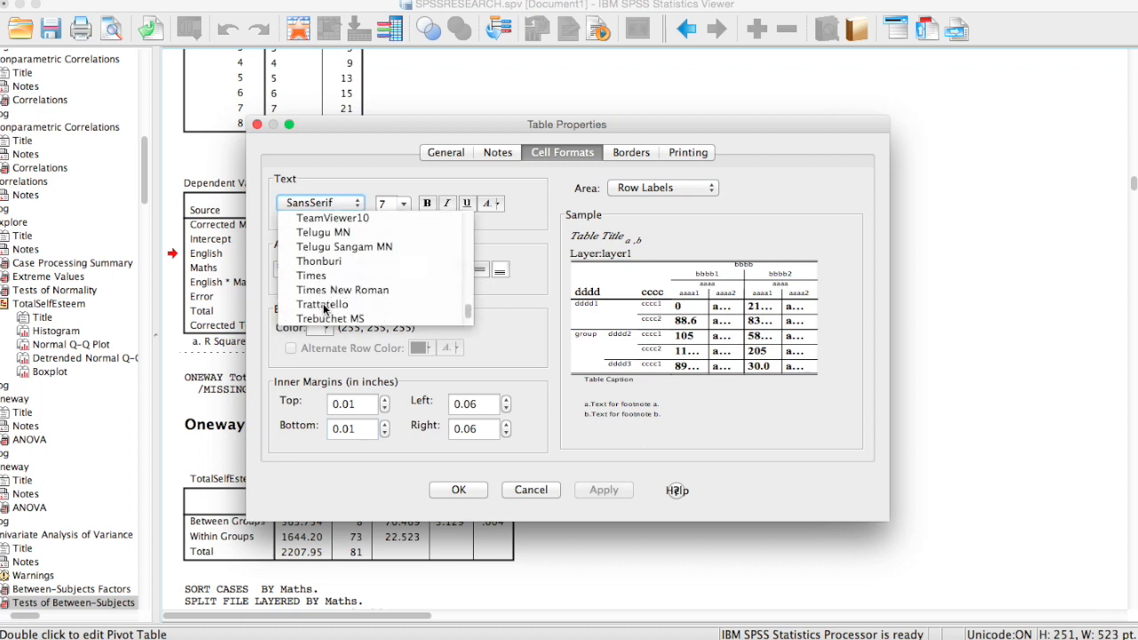
{"action": "left_click", "coordinate": [342, 290]}
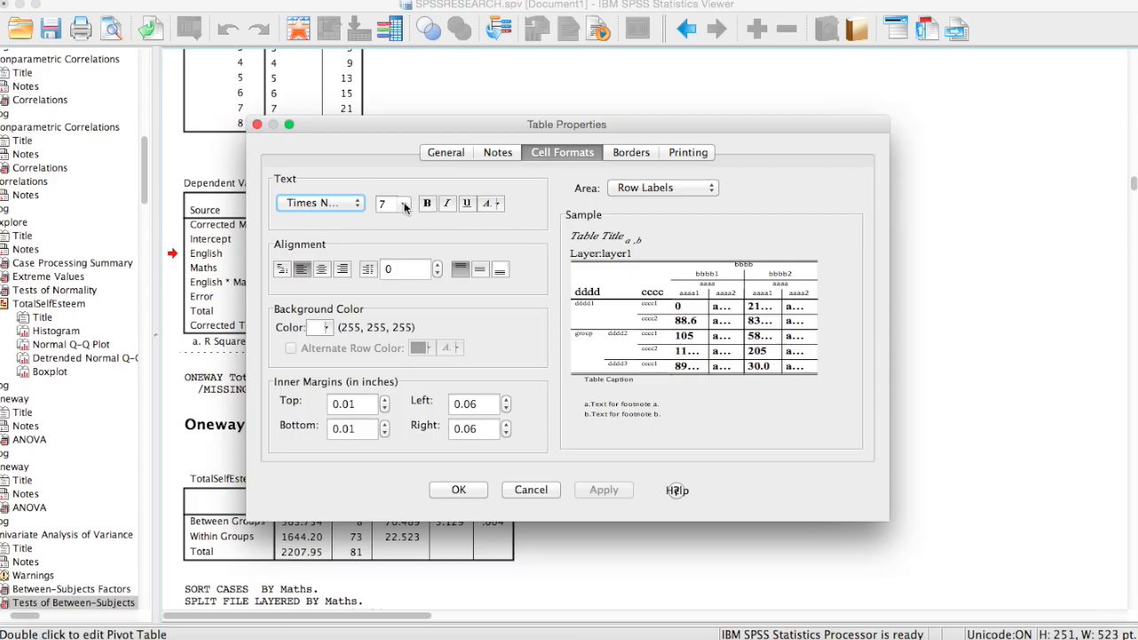
{"action": "left_click", "coordinate": [404, 203]}
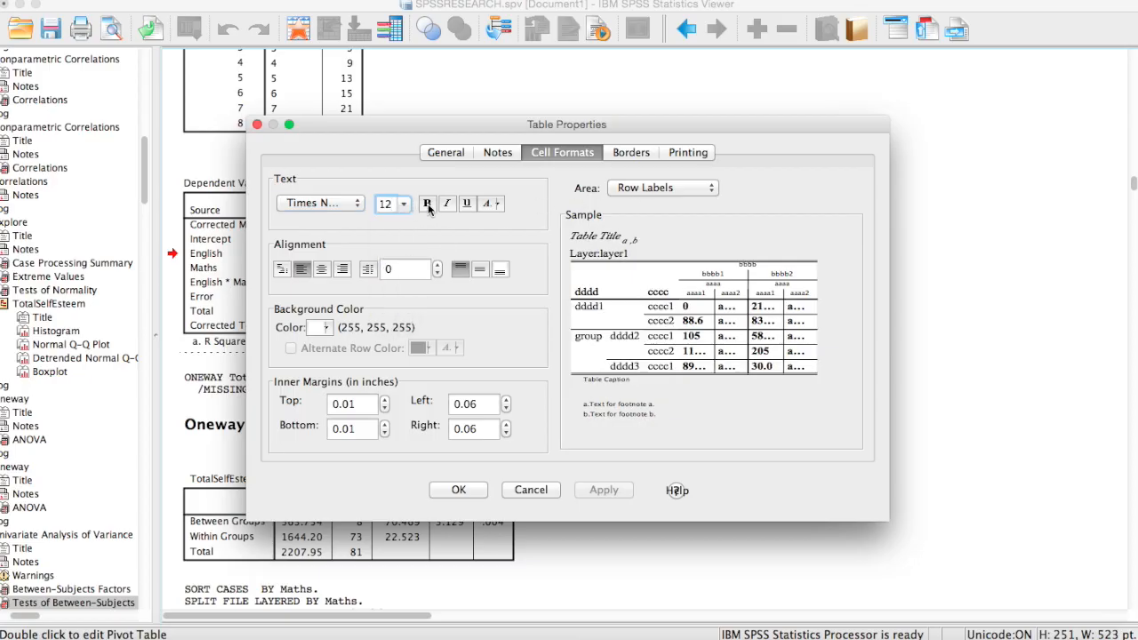
- Switch to the column labels area and browse its font list
{"action": "left_click", "coordinate": [661, 189]}
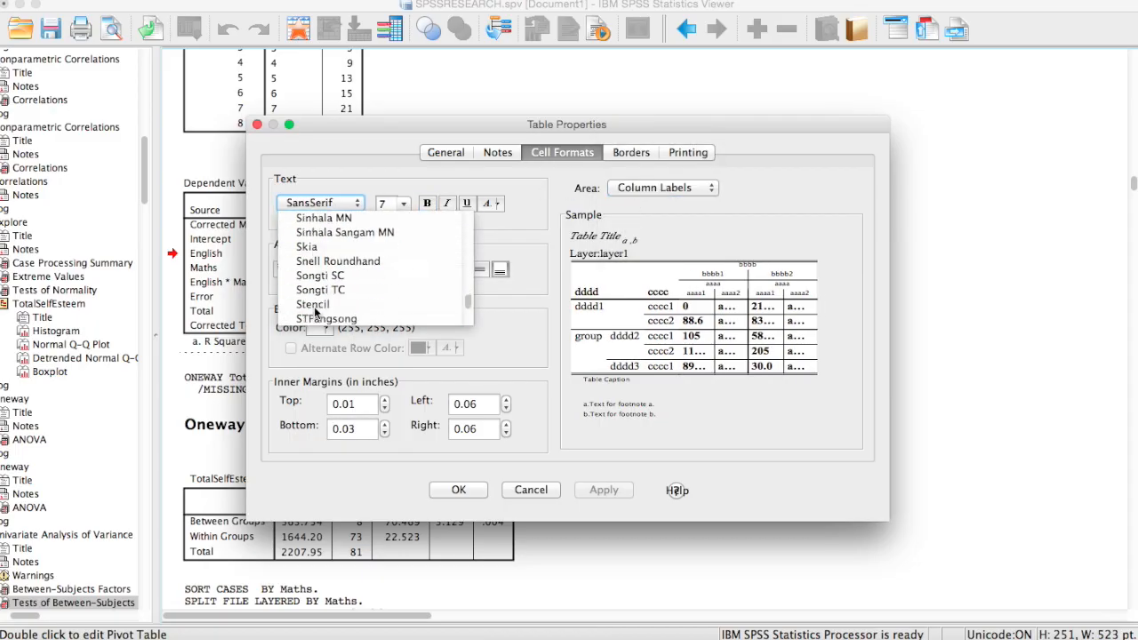
{"action": "scroll", "scroll_direction": "down", "scroll_amount": 3}
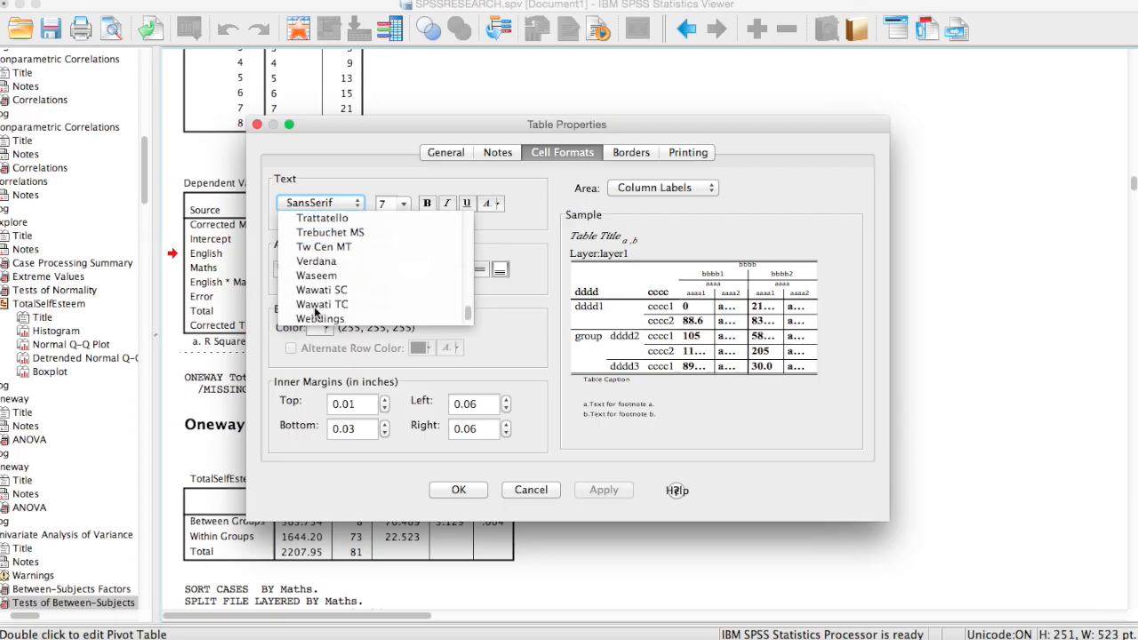
{"action": "scroll", "scroll_direction": "down", "scroll_amount": 3}
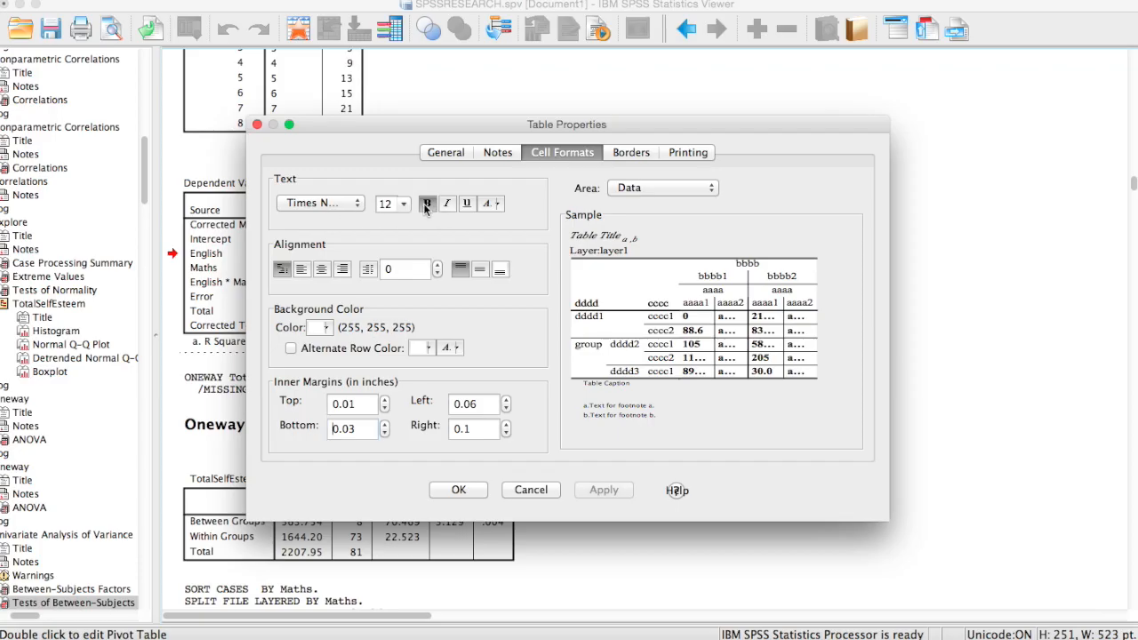
- Set the caption font to Times New Roman
{"action": "left_click", "coordinate": [426, 202]}
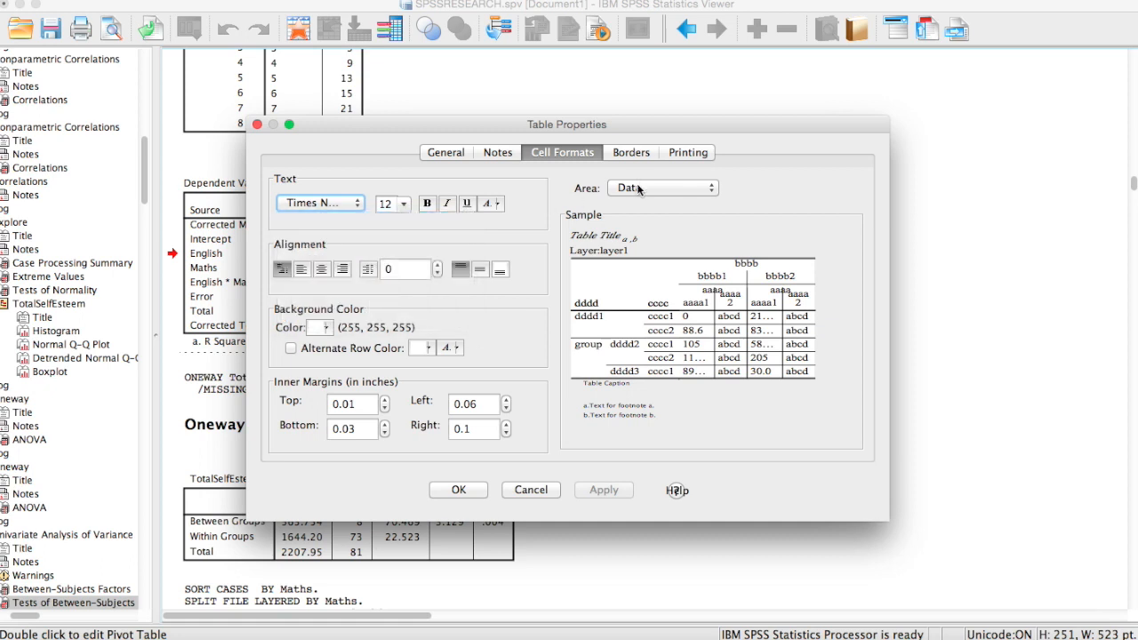
{"action": "left_click", "coordinate": [662, 189]}
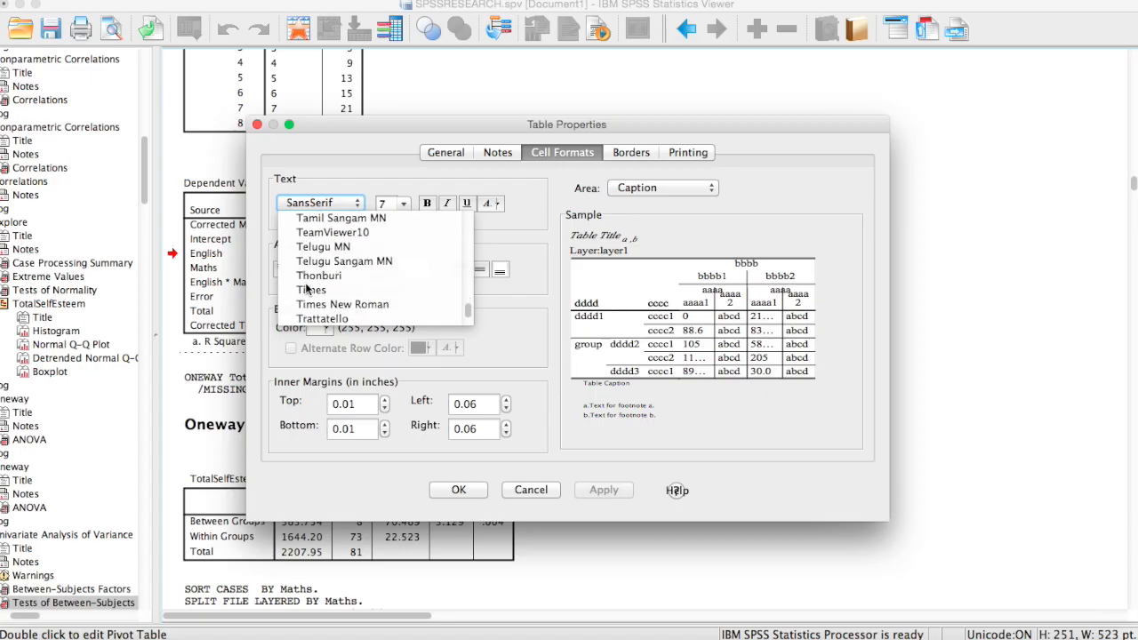
{"action": "left_click", "coordinate": [342, 304]}
{"action": "type", "text": "12"}
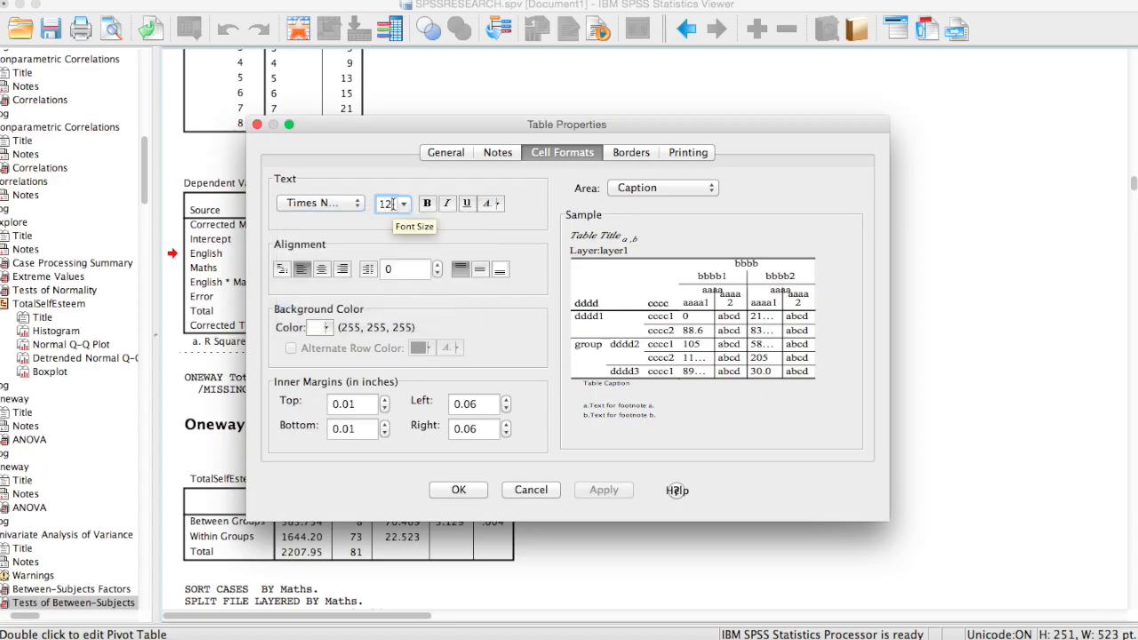
- Set the footnotes to Times New Roman at 12 point
{"action": "left_click", "coordinate": [661, 187]}
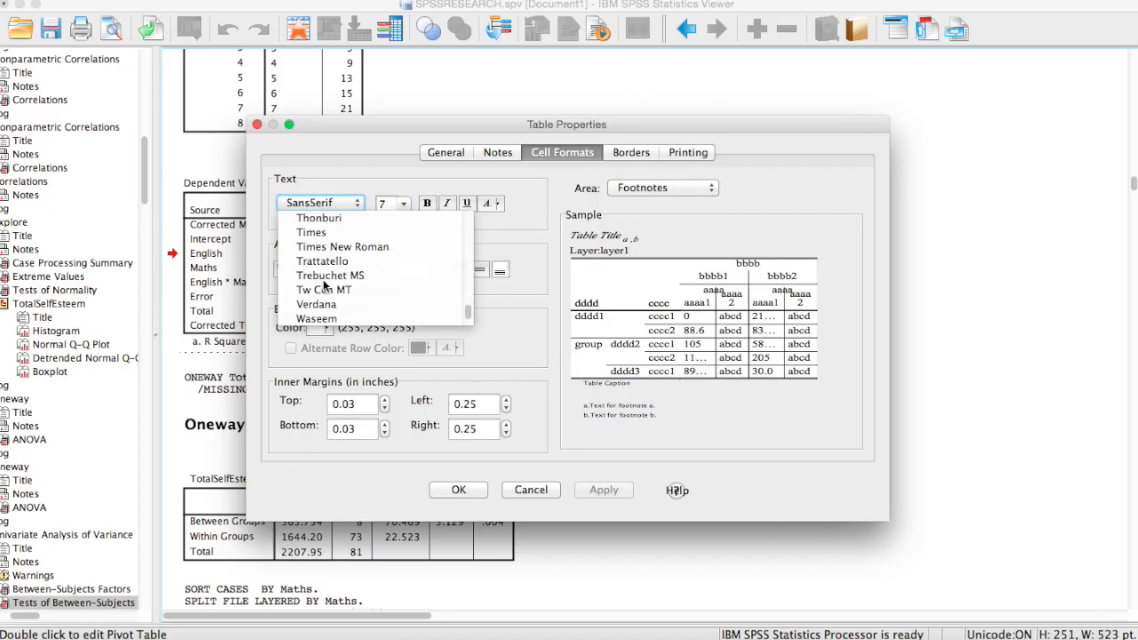
{"action": "left_click", "coordinate": [404, 202]}
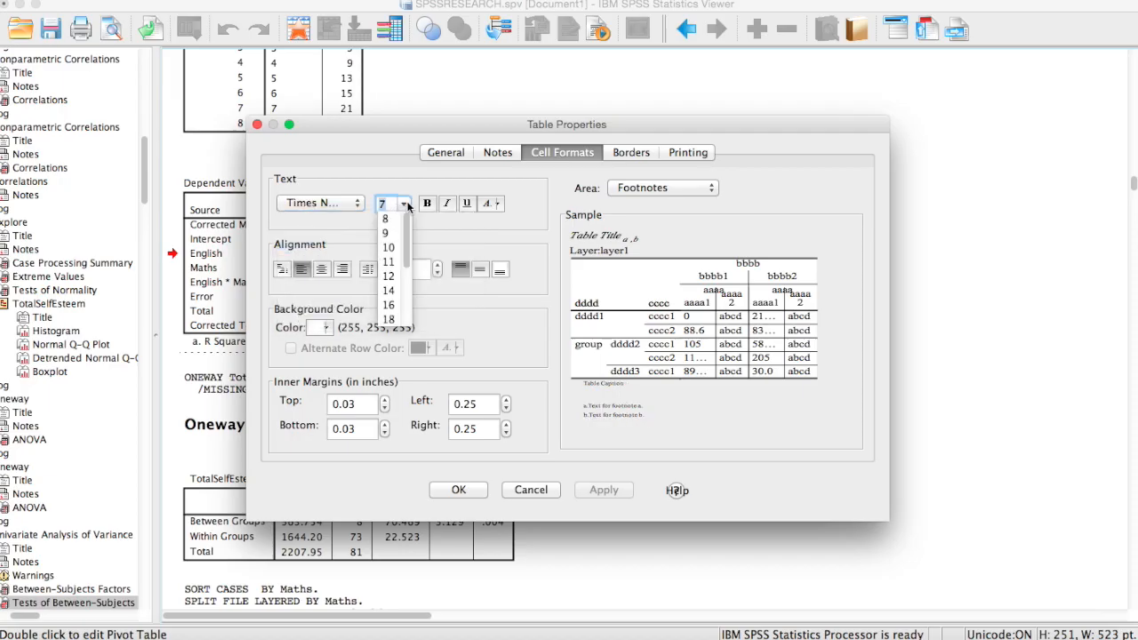
{"action": "left_click", "coordinate": [387, 263]}
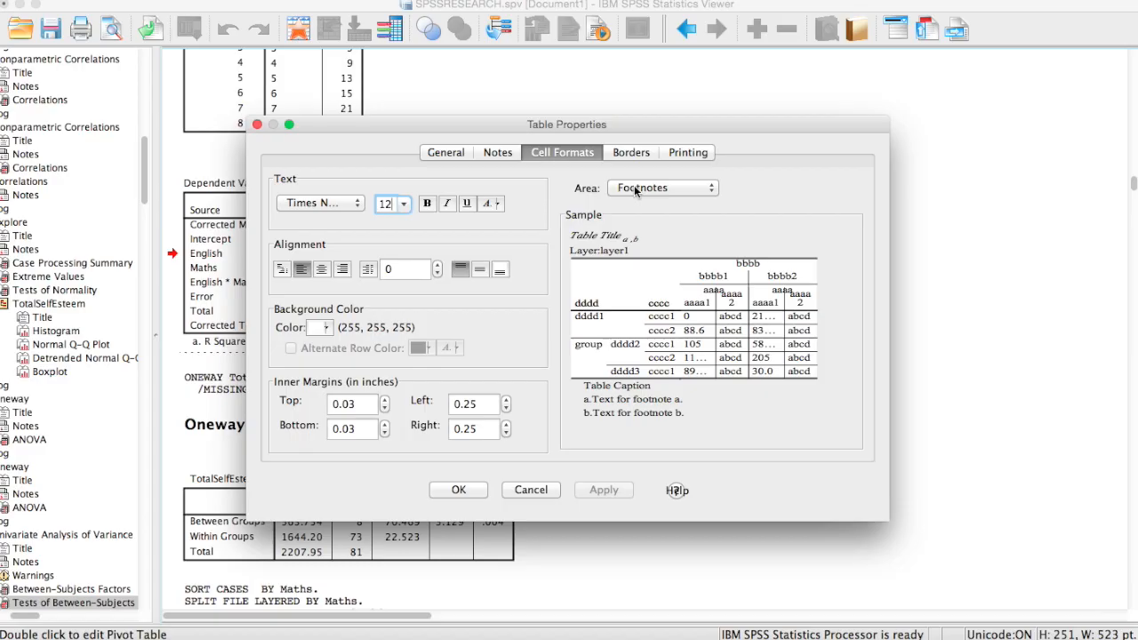
{"action": "mouse_move", "coordinate": [638, 192]}
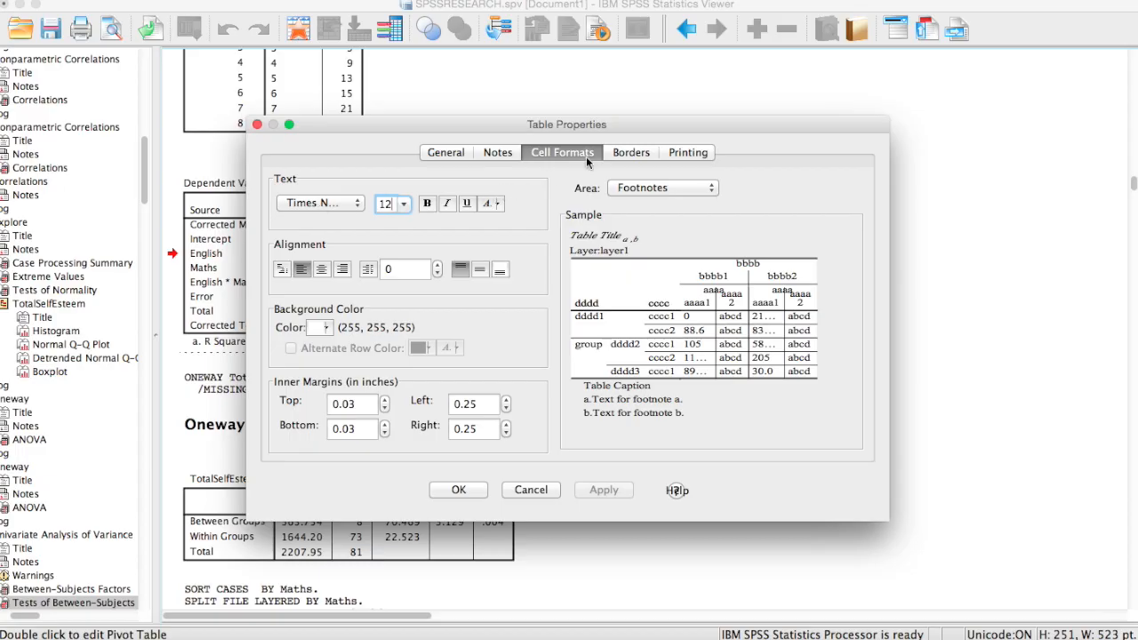
- In the Borders settings, give the top inner frame a thin solid line
{"action": "left_click", "coordinate": [629, 153]}
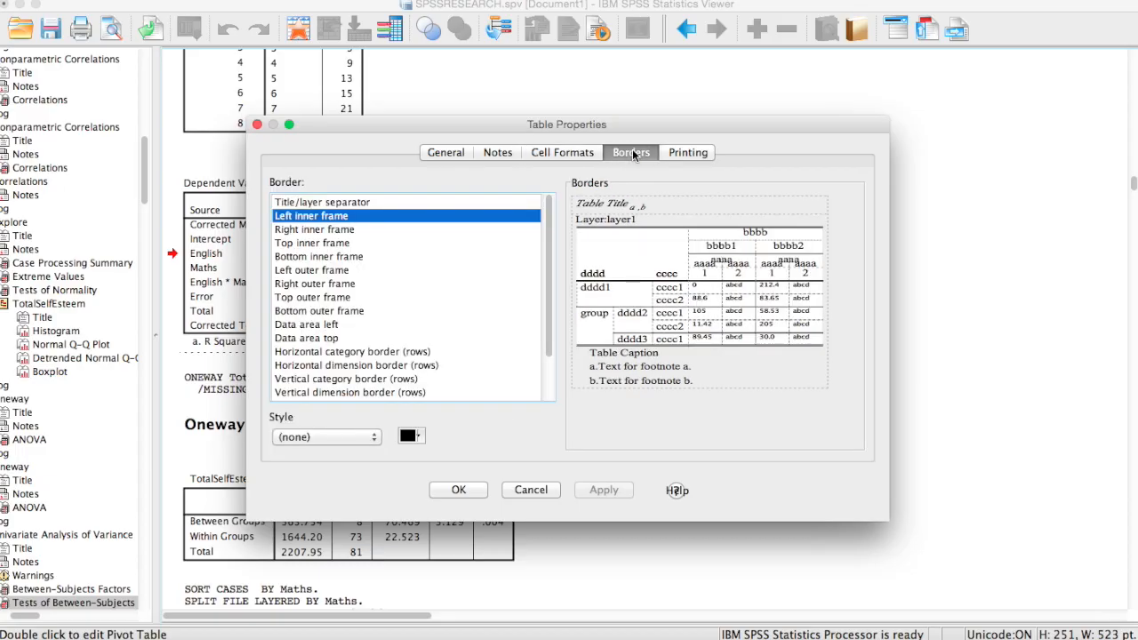
{"action": "mouse_move", "coordinate": [494, 260]}
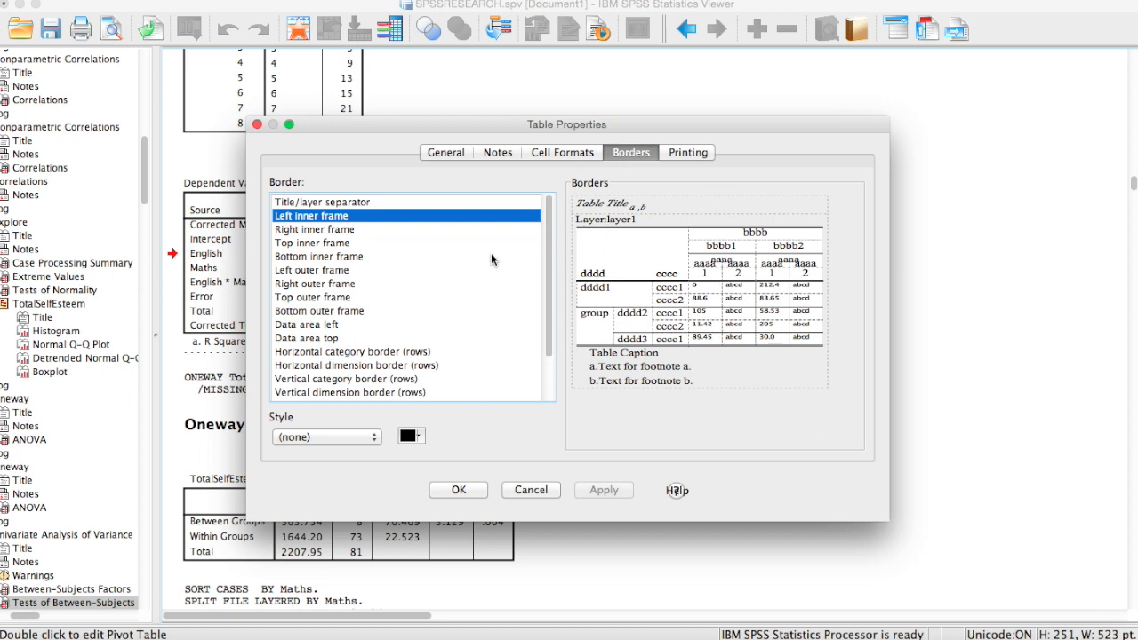
{"action": "mouse_move", "coordinate": [352, 277]}
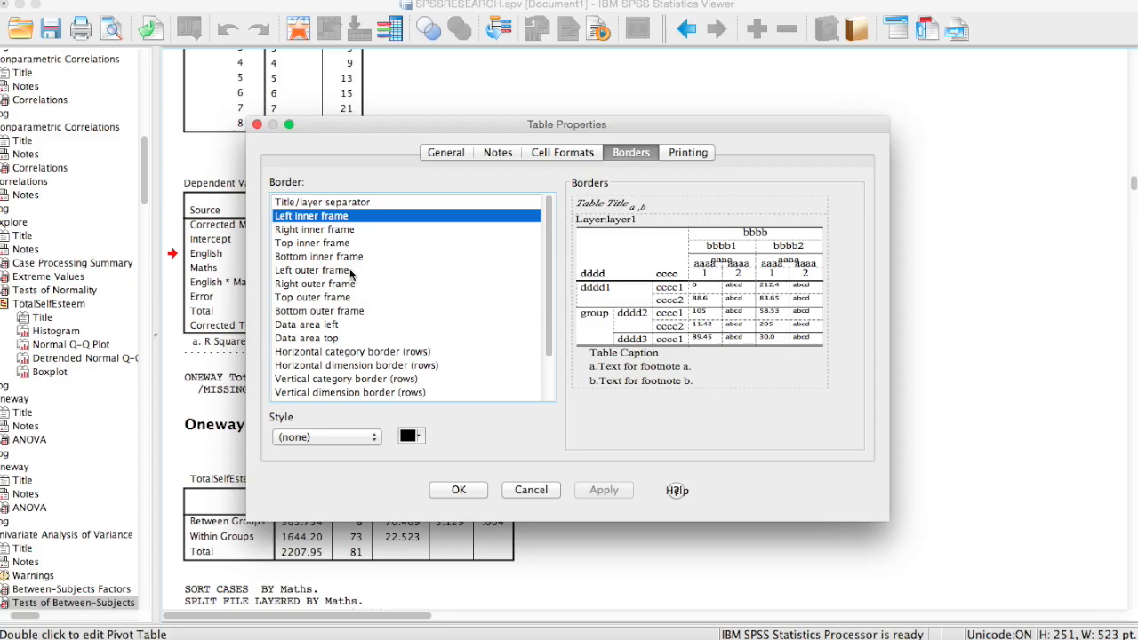
{"action": "mouse_move", "coordinate": [349, 242]}
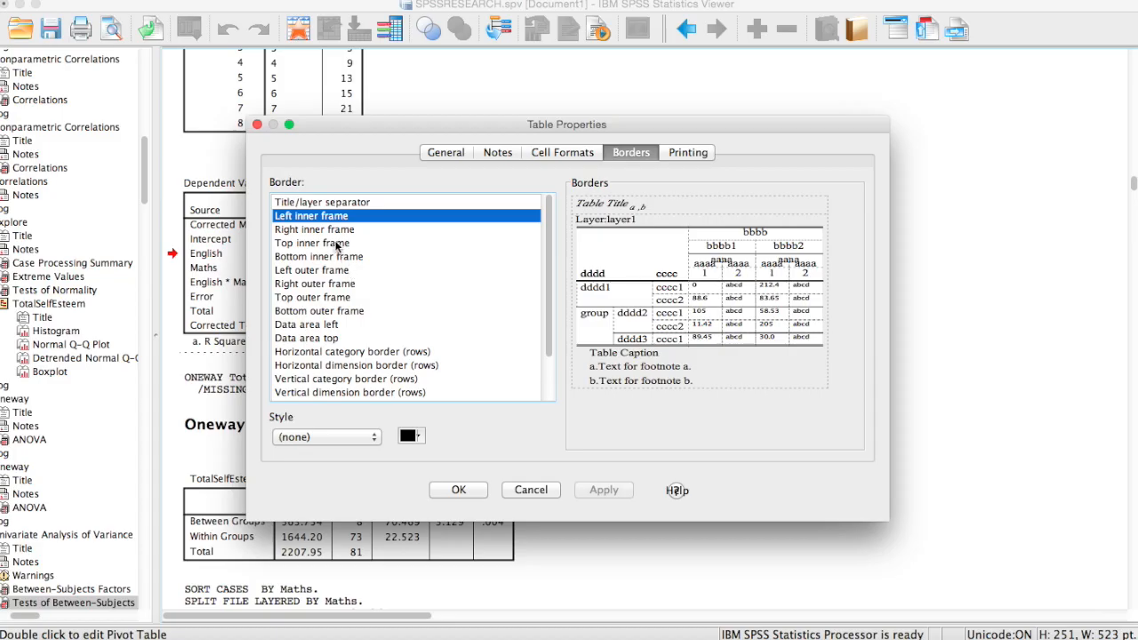
{"action": "left_click", "coordinate": [313, 242]}
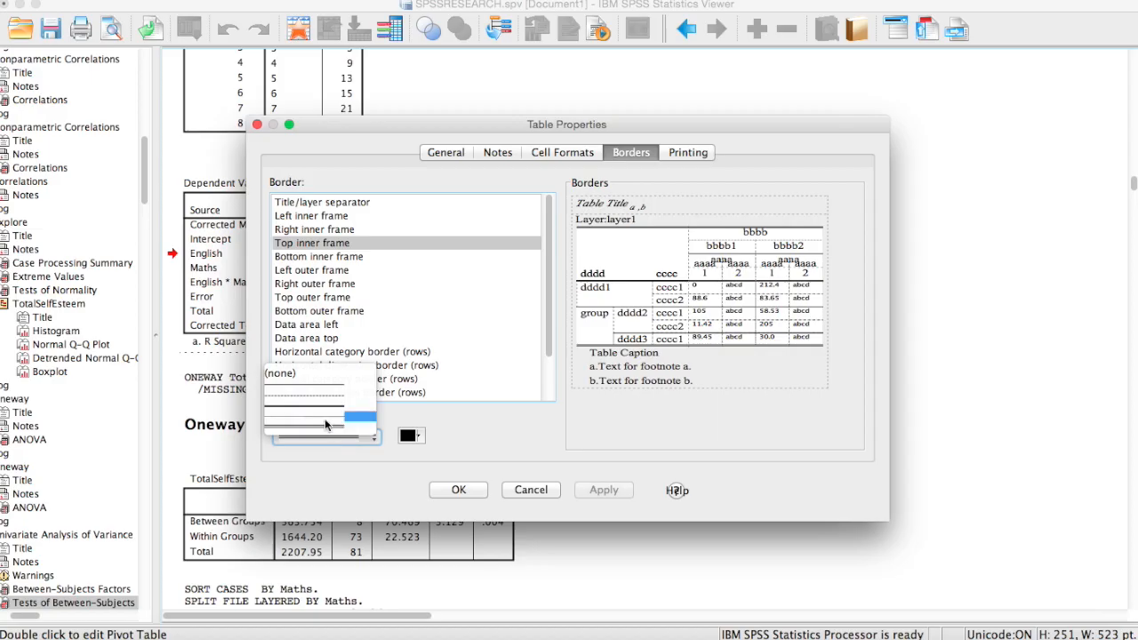
{"action": "mouse_move", "coordinate": [327, 425]}
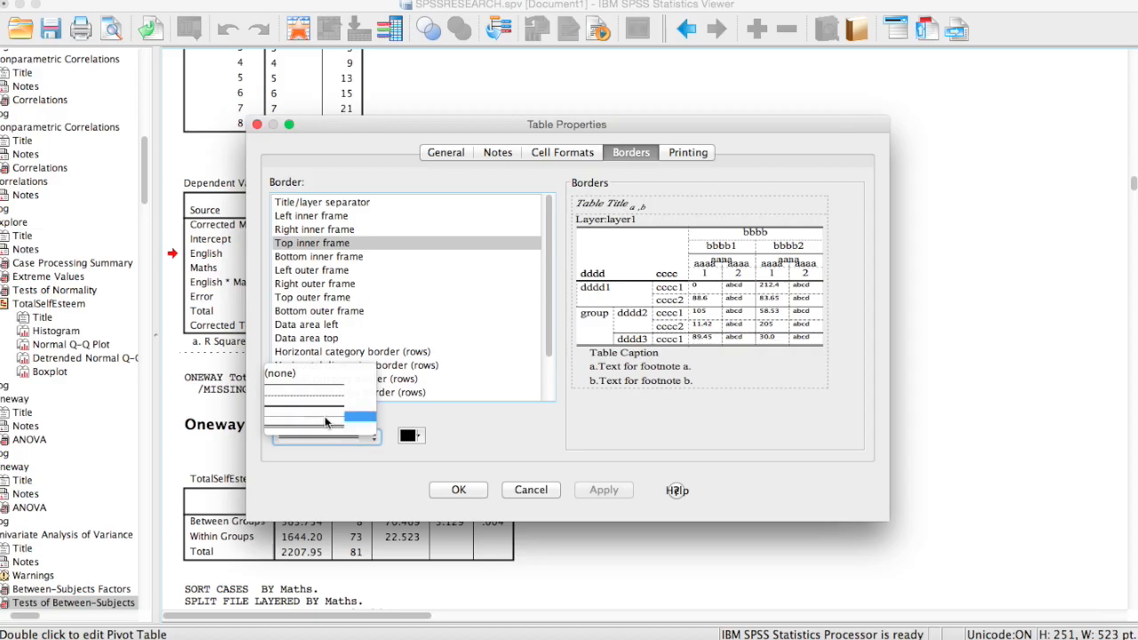
{"action": "left_click", "coordinate": [325, 436]}
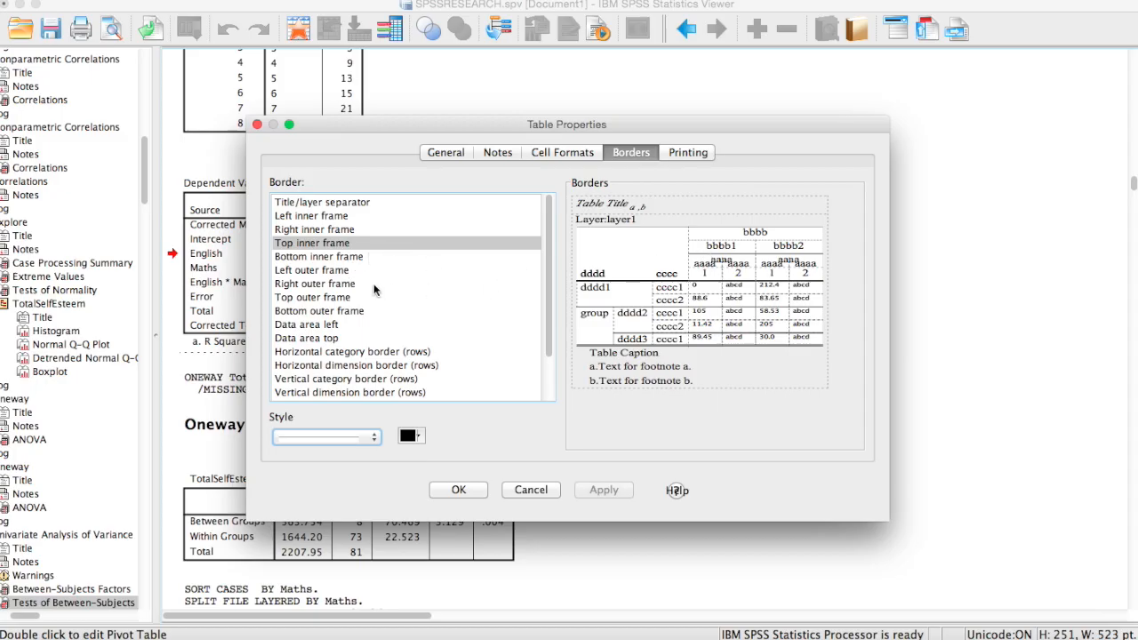
- Give the data area top border a thin solid line
{"action": "left_click", "coordinate": [320, 256]}
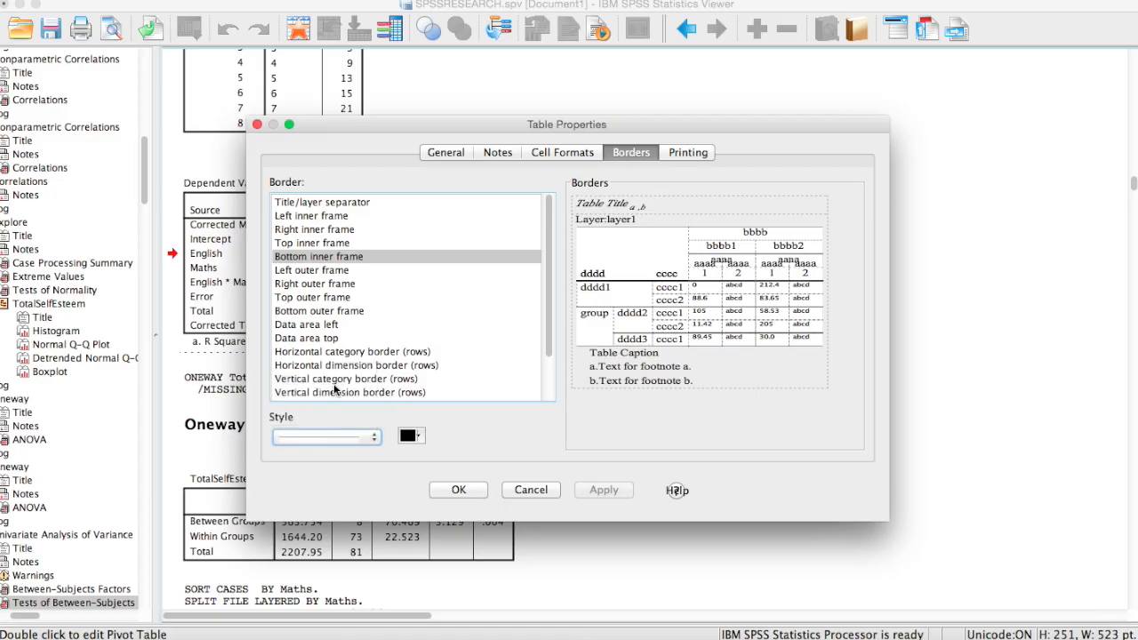
{"action": "left_click", "coordinate": [306, 338]}
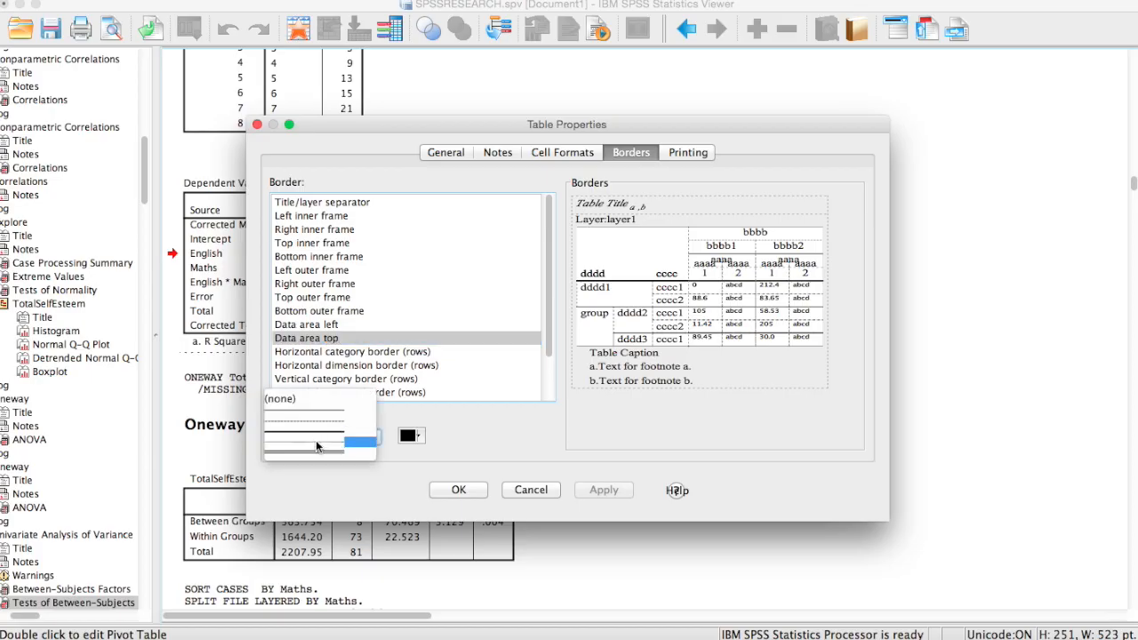
{"action": "left_click", "coordinate": [317, 436]}
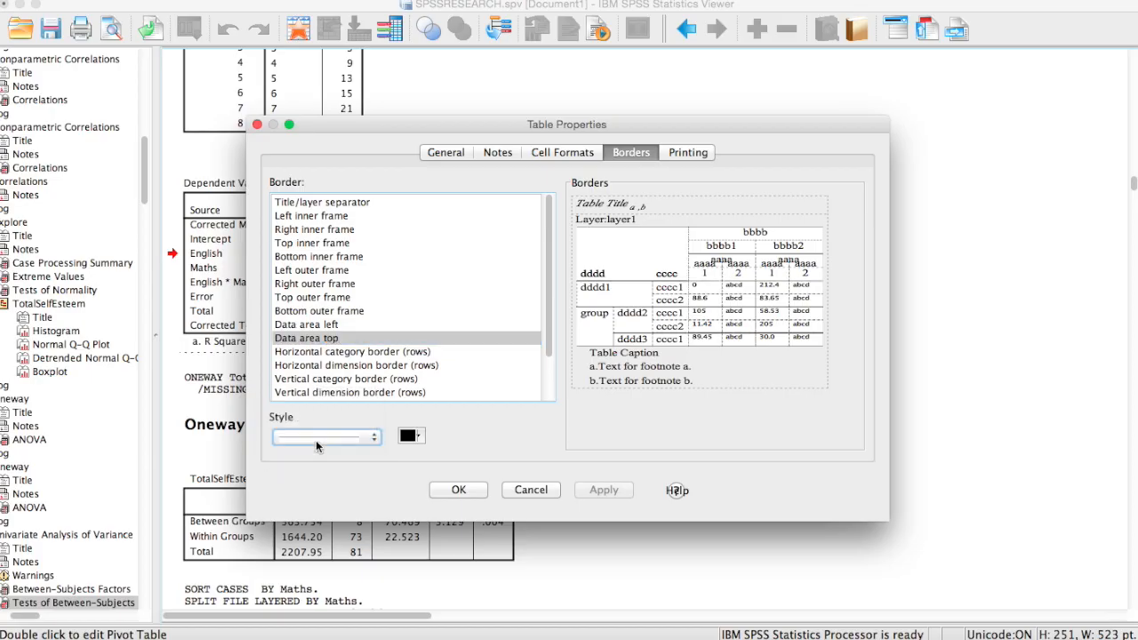
{"action": "mouse_move", "coordinate": [436, 376]}
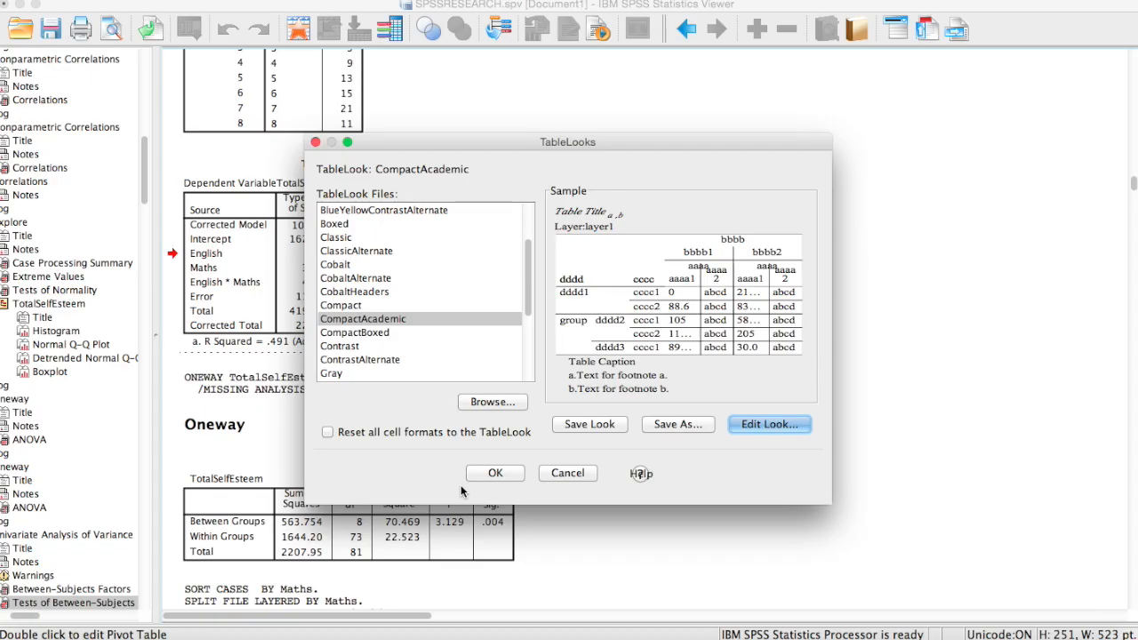
{"action": "mouse_move", "coordinate": [462, 296]}
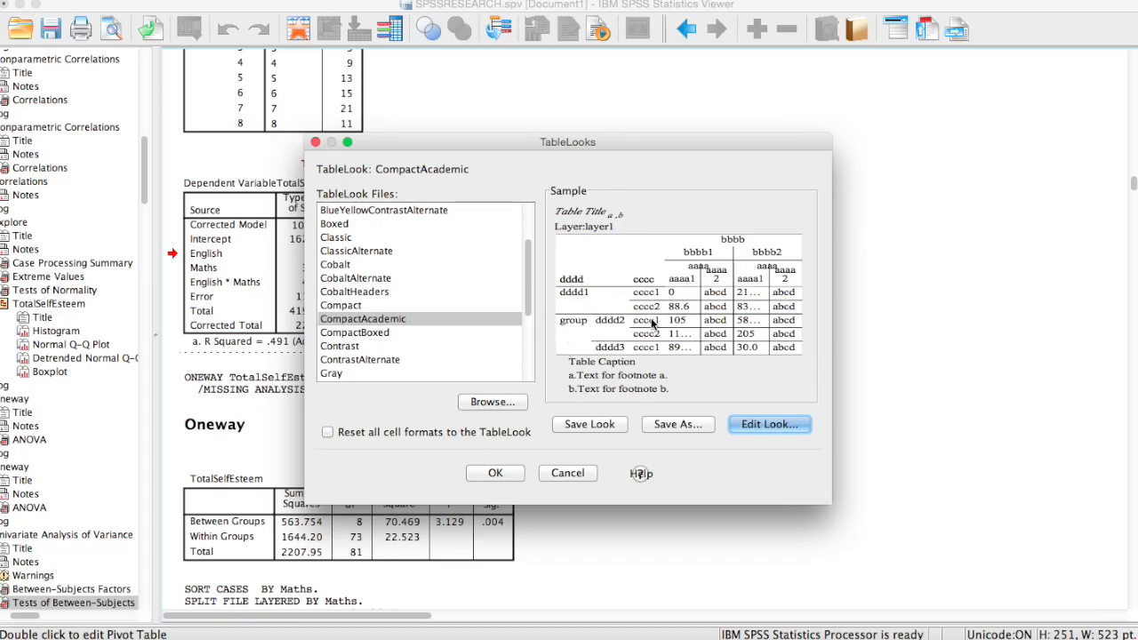
{"action": "mouse_move", "coordinate": [655, 425]}
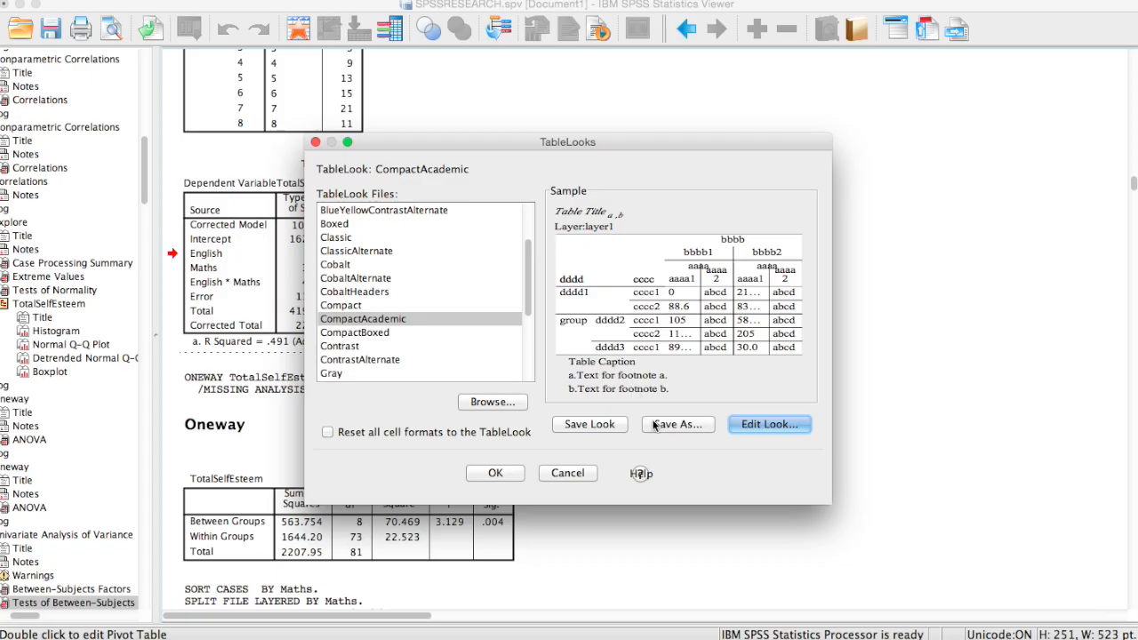
{"action": "mouse_move", "coordinate": [672, 432]}
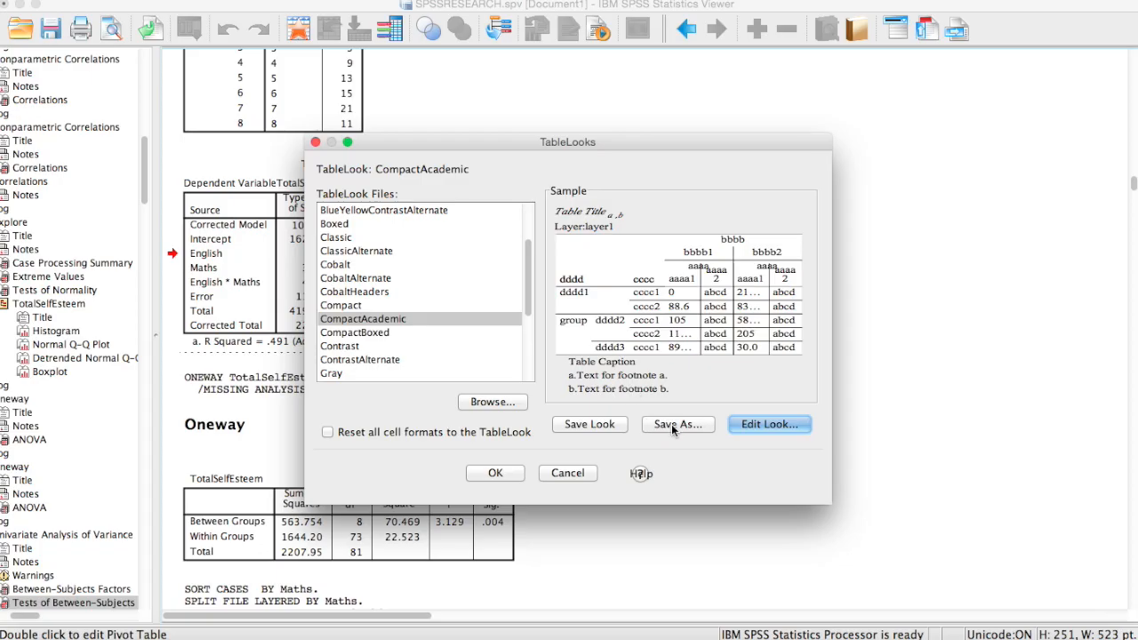
- Start saving the customised look under a new name from the TableLooks dialog
{"action": "left_click", "coordinate": [677, 423]}
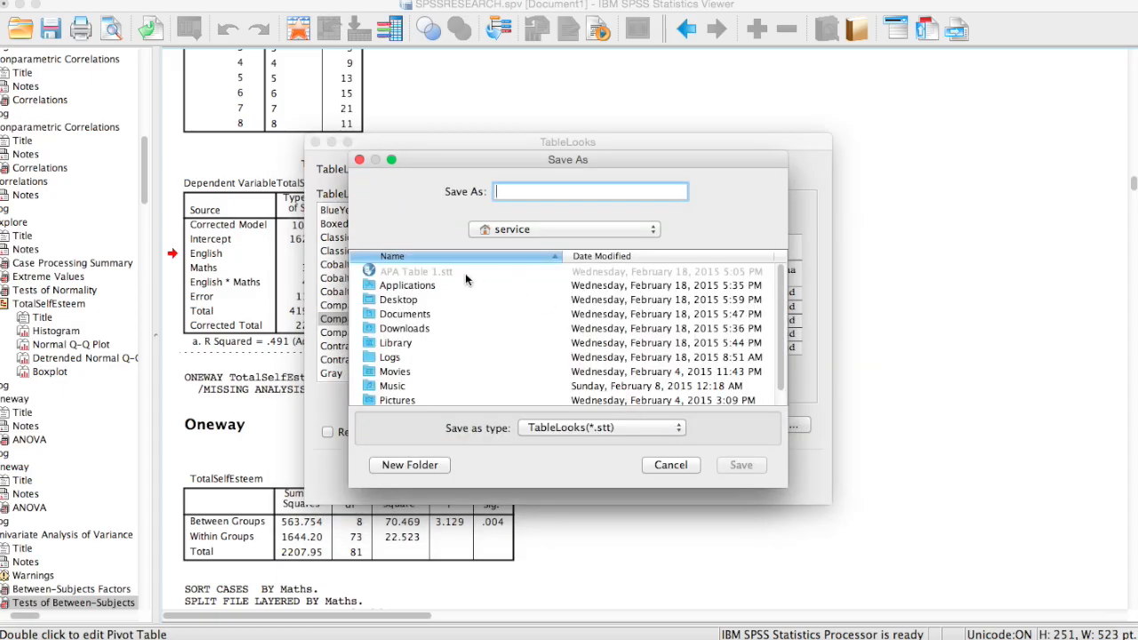
{"action": "mouse_move", "coordinate": [619, 160]}
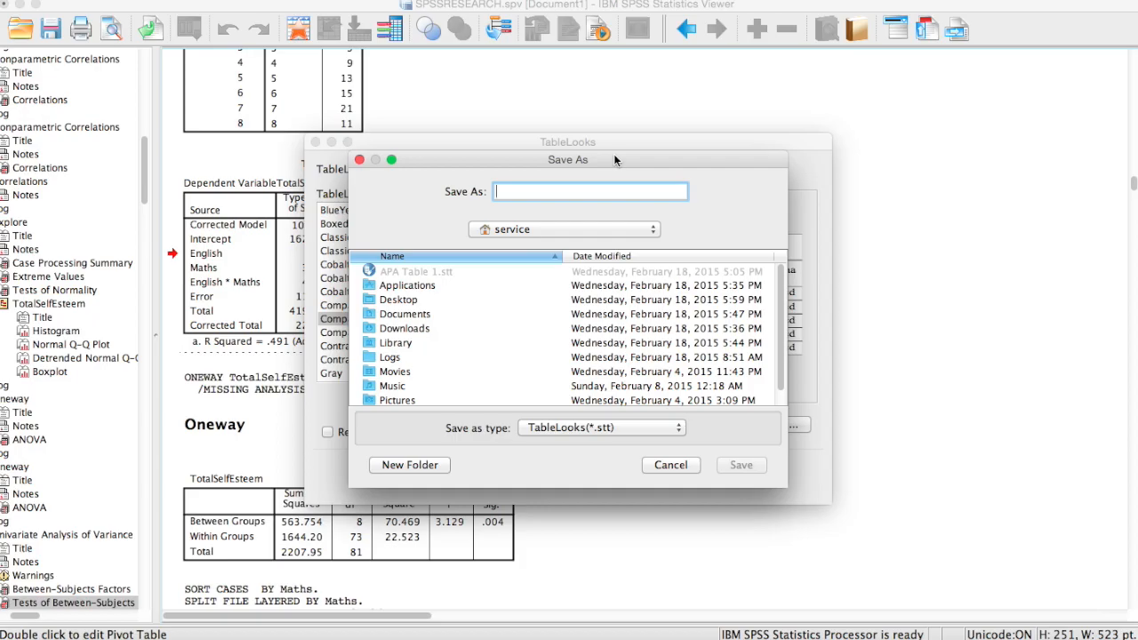
- Name the look 'New Look' and choose the Mac HD drive as the save location
{"action": "type", "text": "New"}
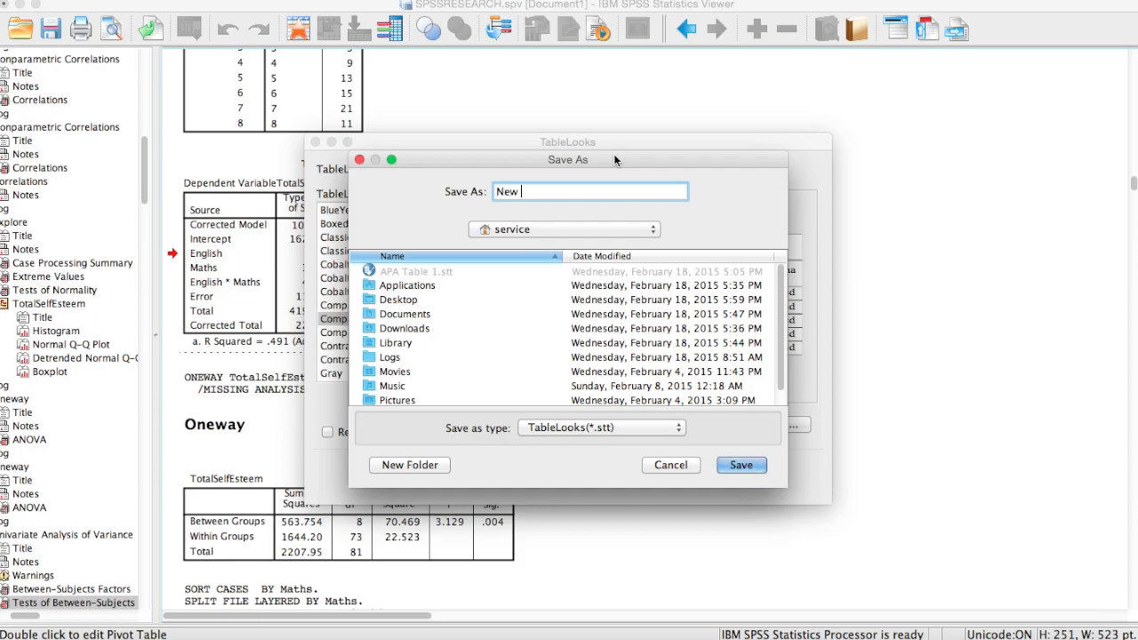
{"action": "type", "text": "Look"}
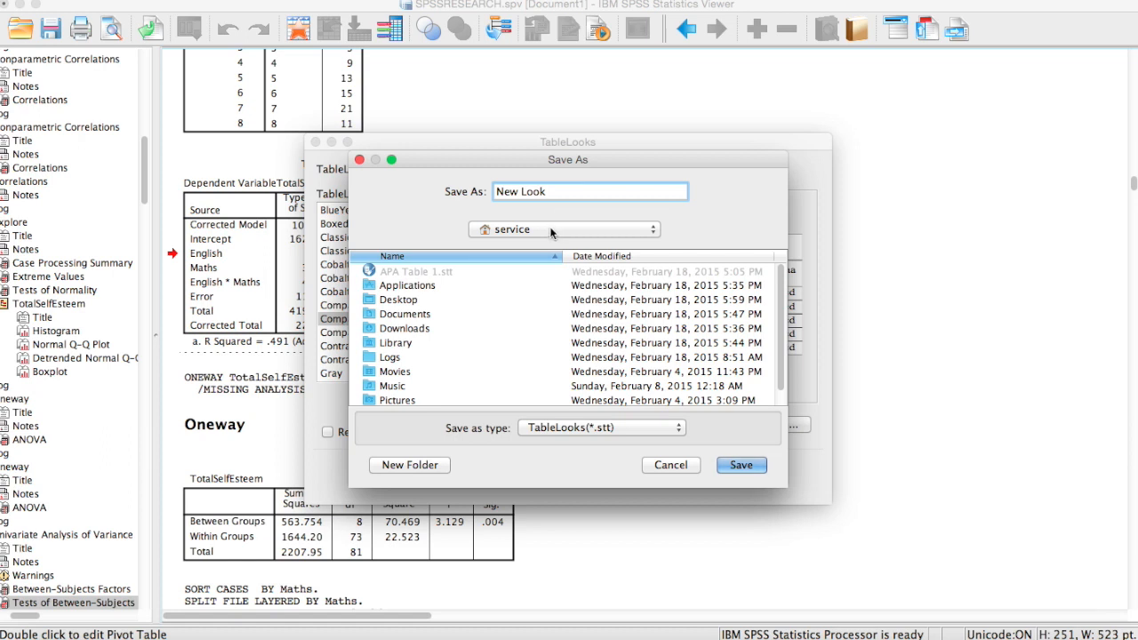
{"action": "left_click", "coordinate": [563, 229]}
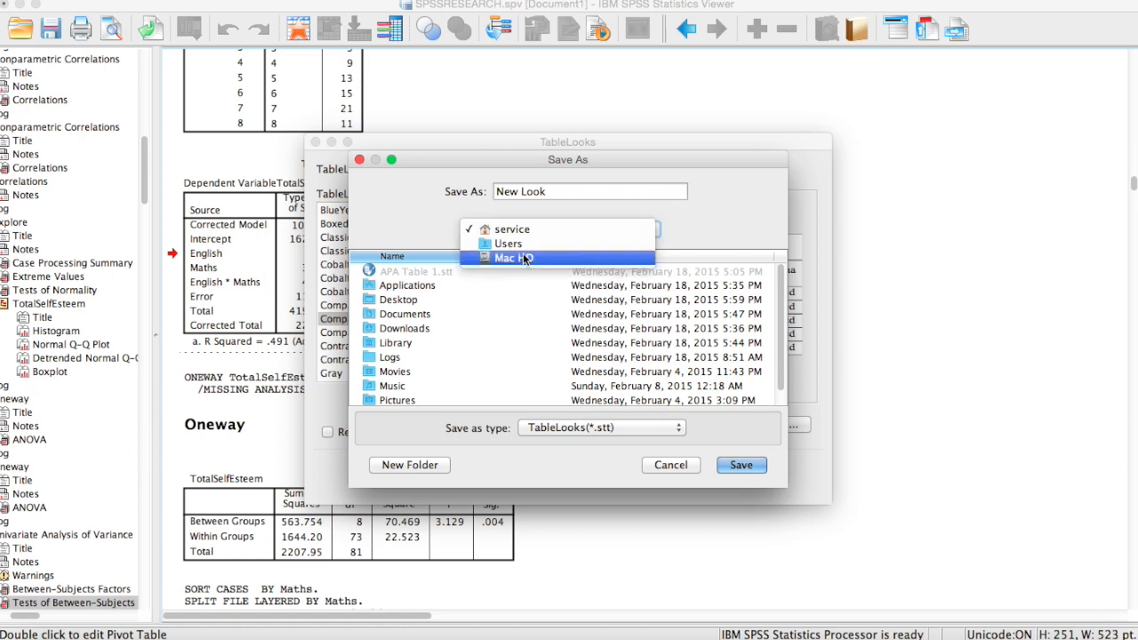
{"action": "left_click", "coordinate": [515, 258]}
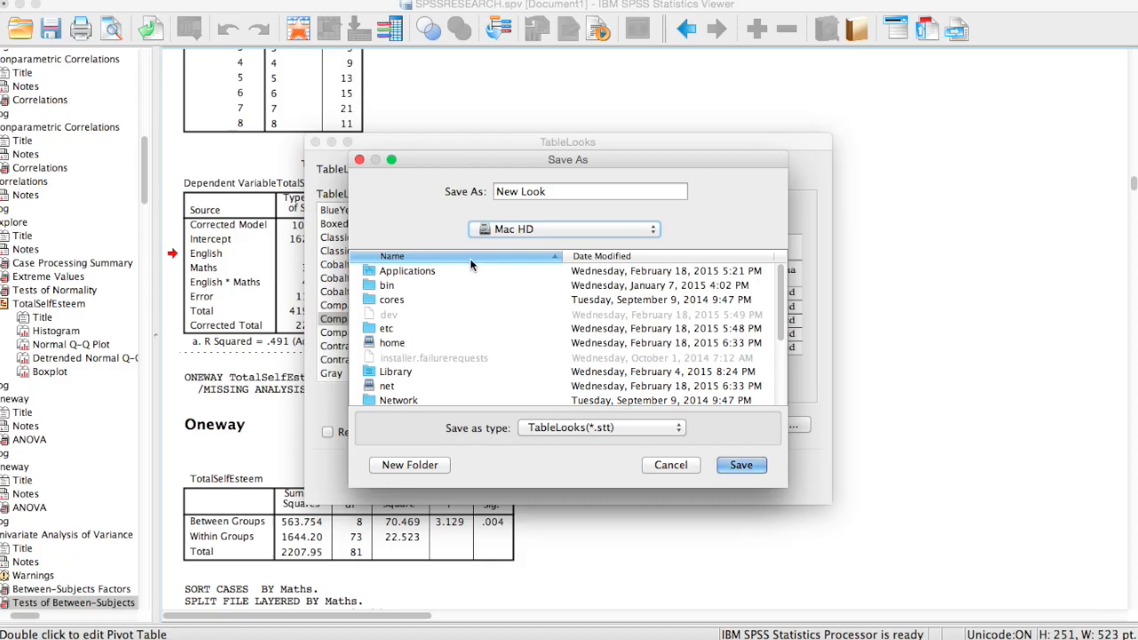
{"action": "mouse_move", "coordinate": [399, 281]}
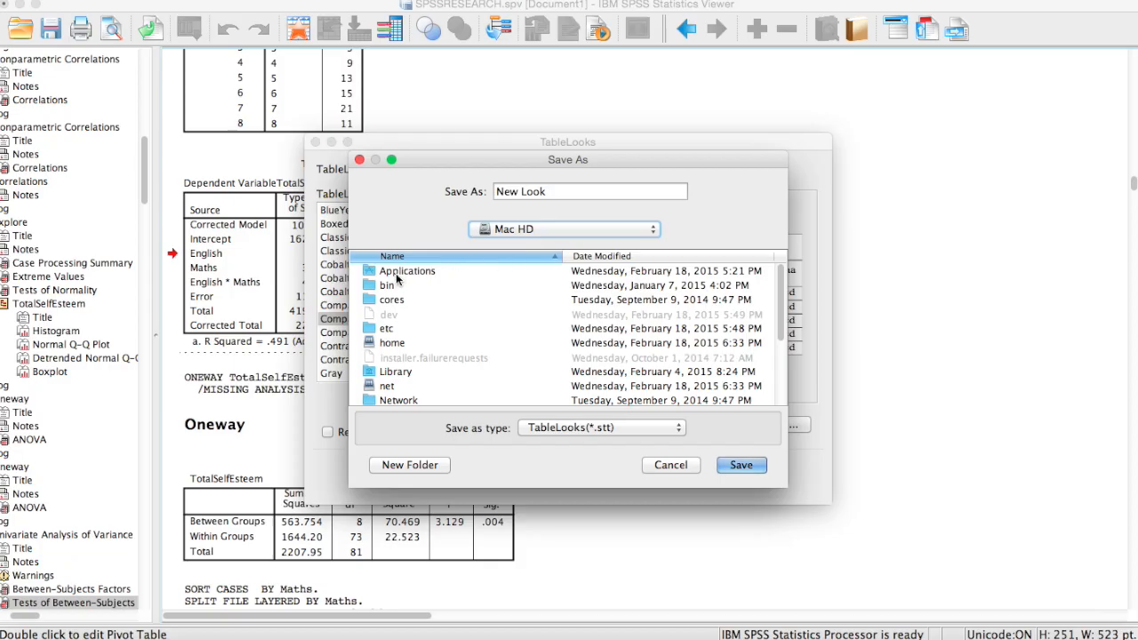
- Browse into Applications > IBM > SPSS > Statistics > 22 > Looks as the save folder
{"action": "double_click", "coordinate": [406, 271]}
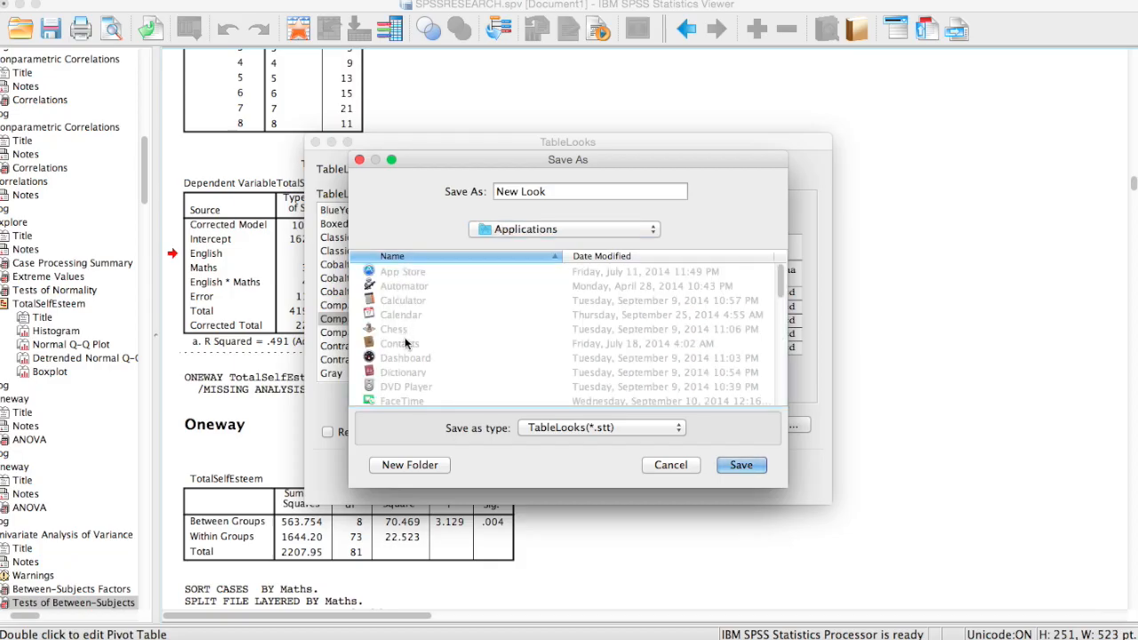
{"action": "scroll", "scroll_direction": "down", "scroll_amount": 3}
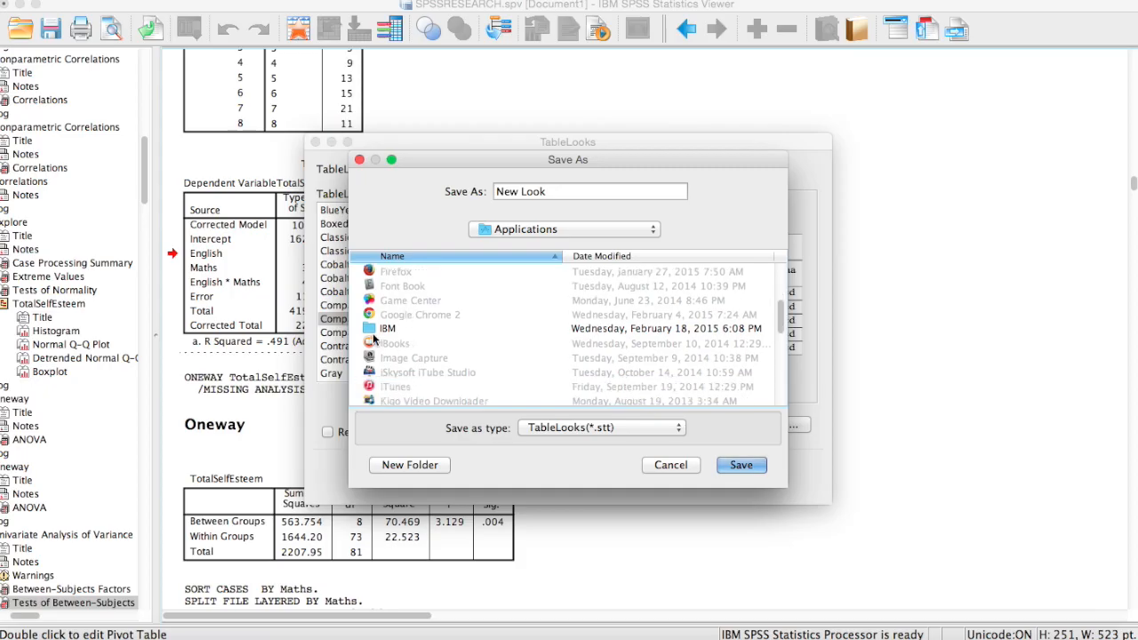
{"action": "double_click", "coordinate": [388, 328]}
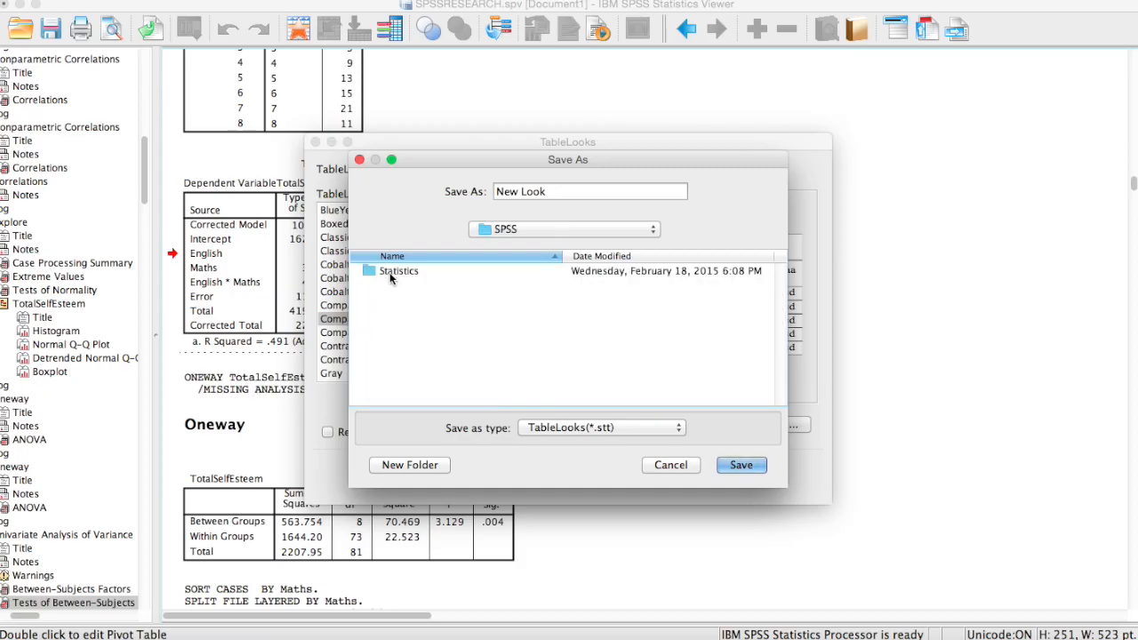
{"action": "double_click", "coordinate": [398, 271]}
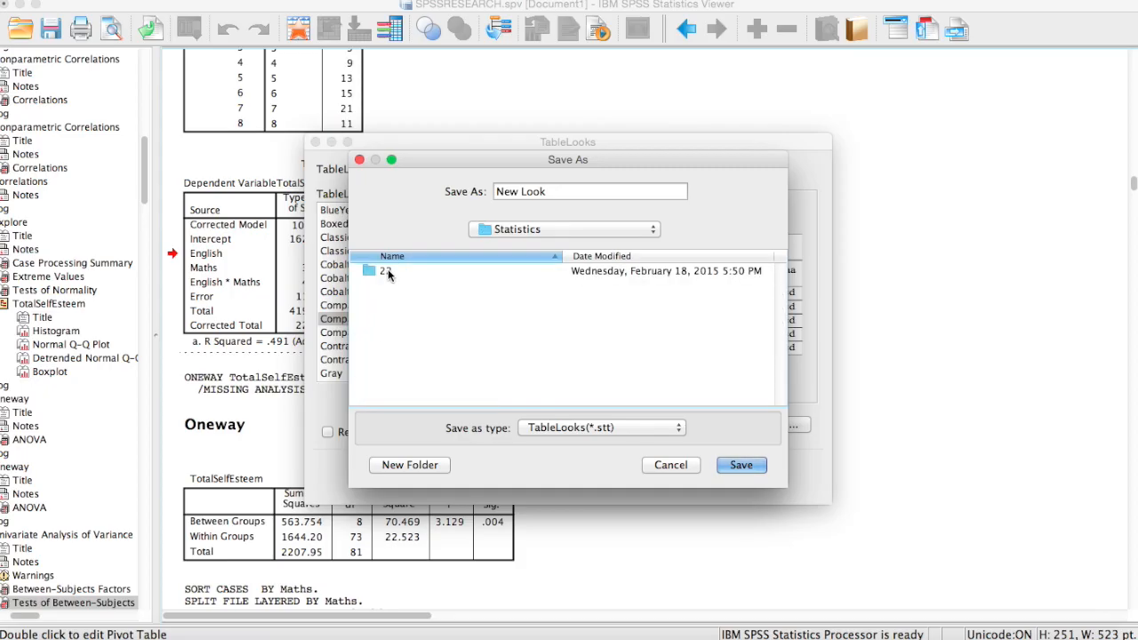
{"action": "double_click", "coordinate": [384, 270]}
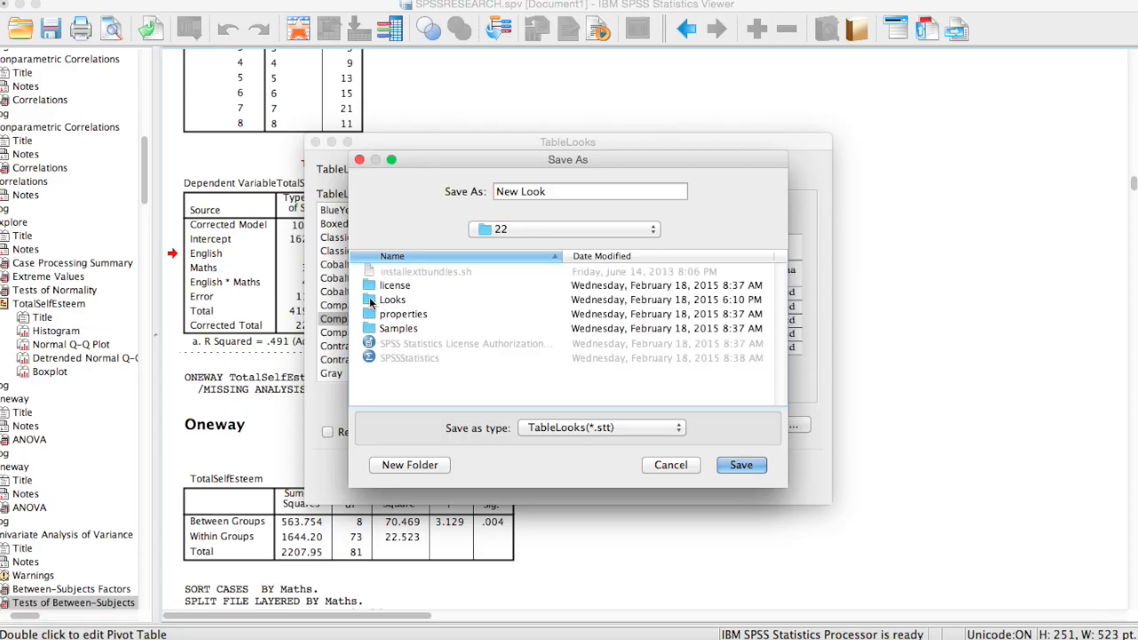
{"action": "double_click", "coordinate": [395, 299]}
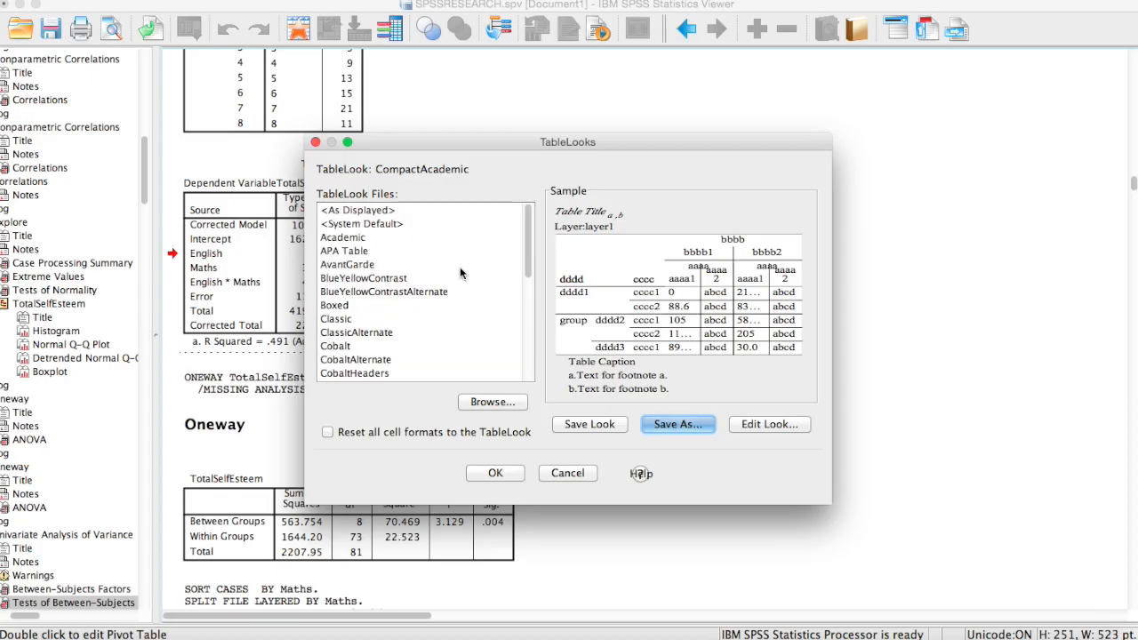
- Select New Look from the TableLook Files list and apply it to the results table
{"action": "scroll", "scroll_direction": "down", "scroll_amount": 3}
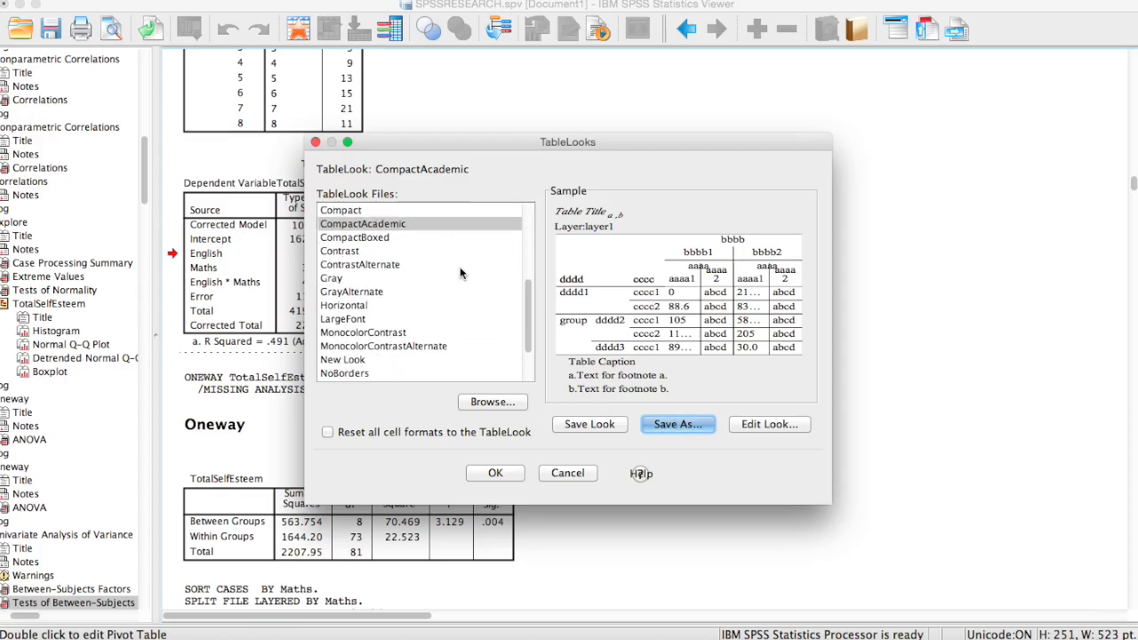
{"action": "scroll", "scroll_direction": "down", "scroll_amount": 3}
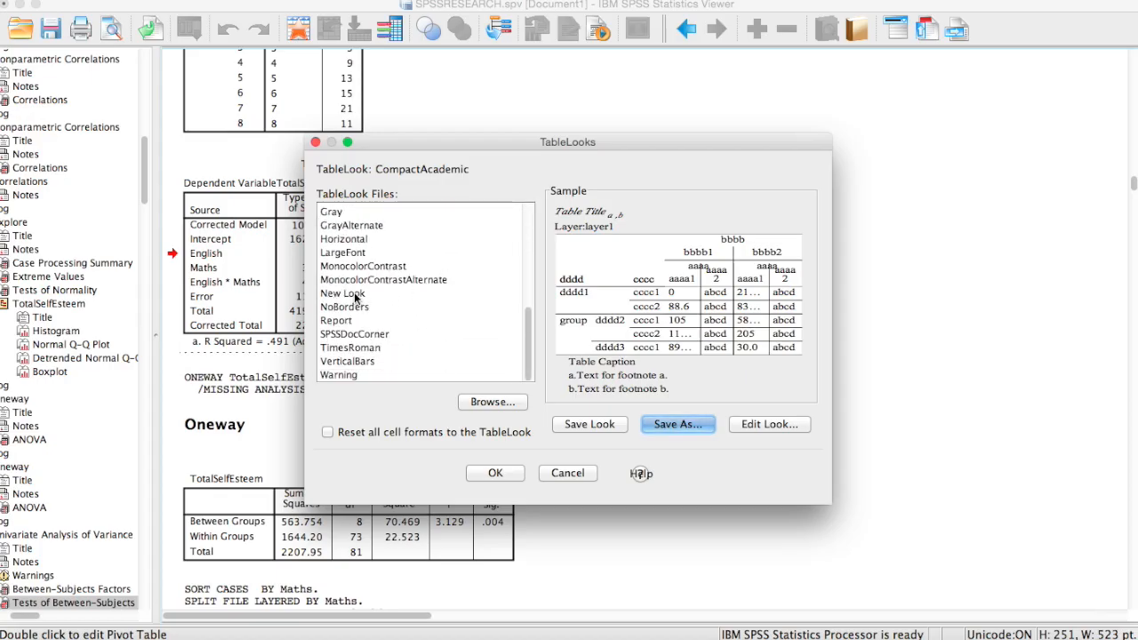
{"action": "left_click", "coordinate": [342, 293]}
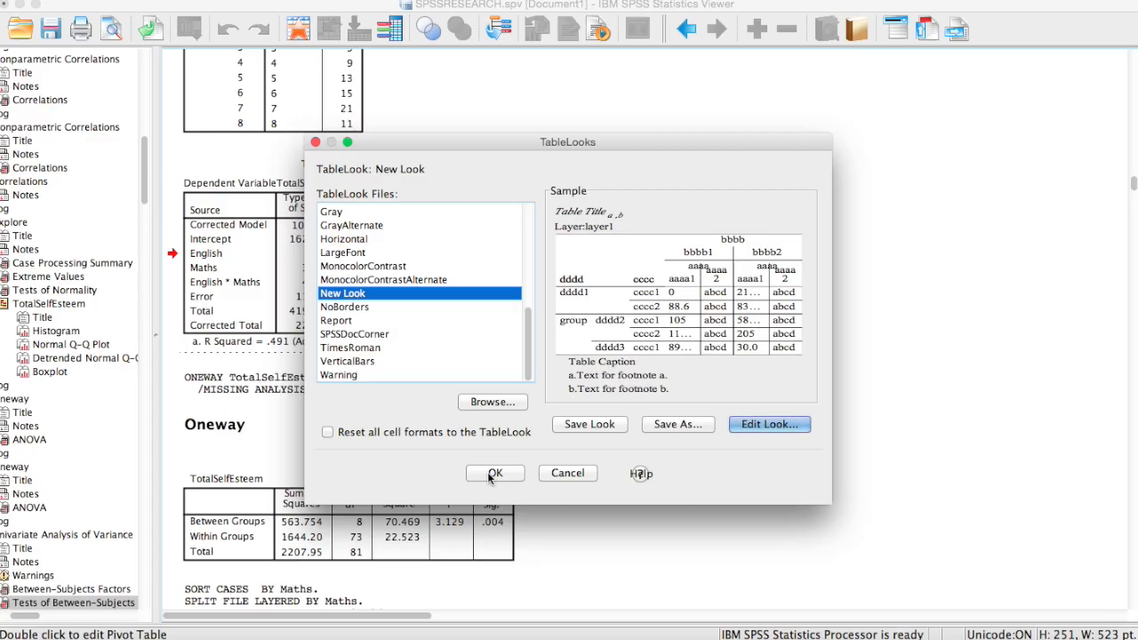
{"action": "left_click", "coordinate": [494, 473]}
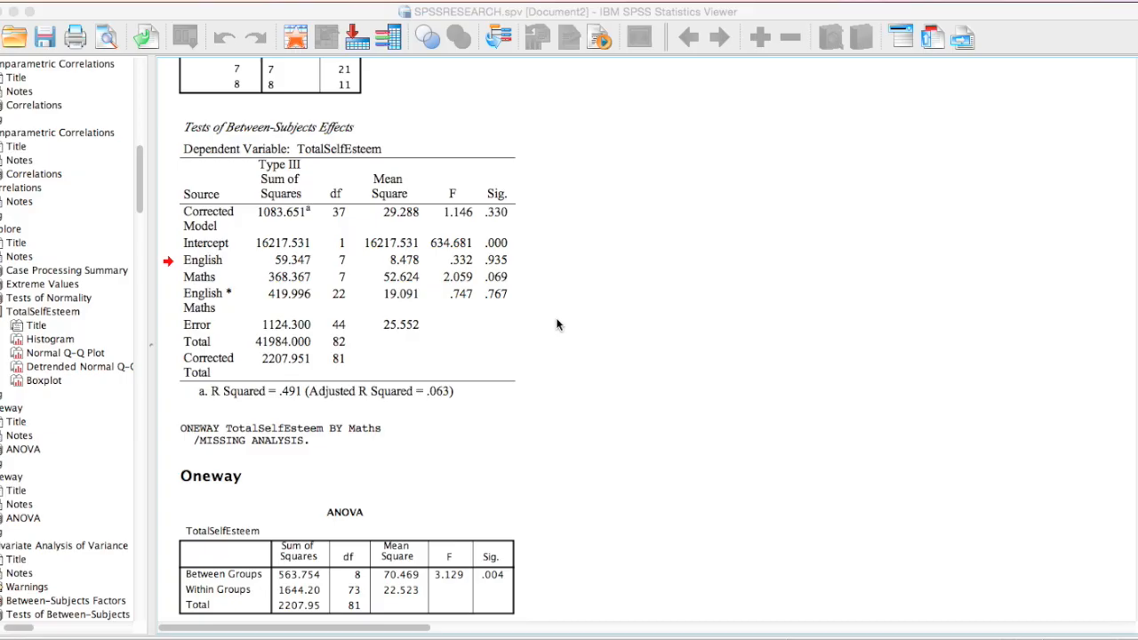
{"action": "mouse_move", "coordinate": [370, 221]}
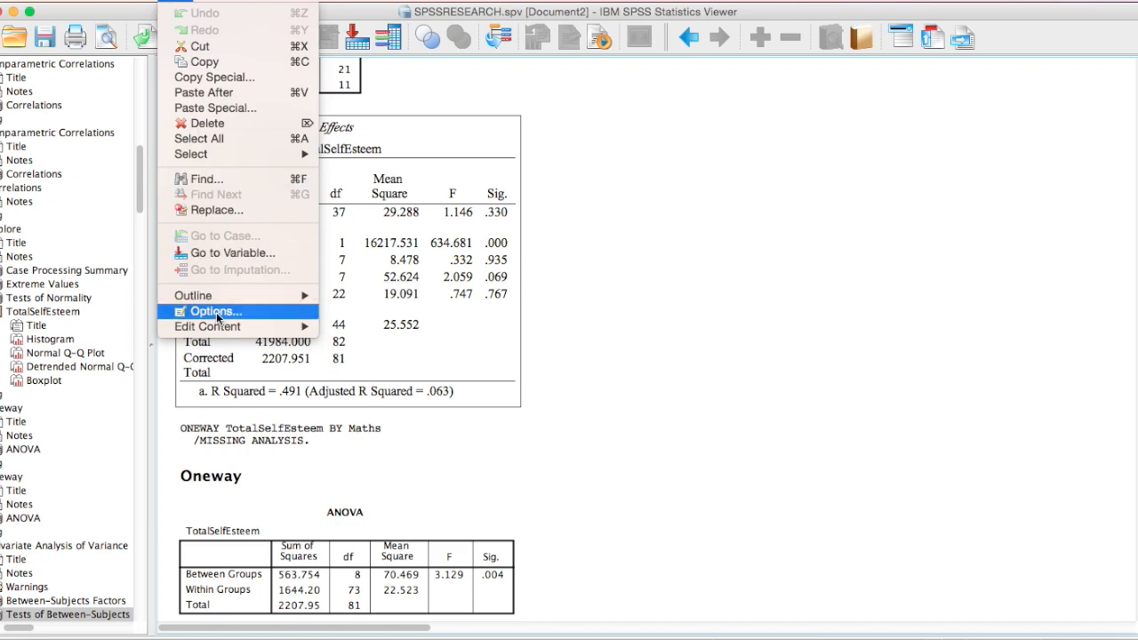
- Open the Options dialog from the Edit menu
{"action": "left_click", "coordinate": [212, 311]}
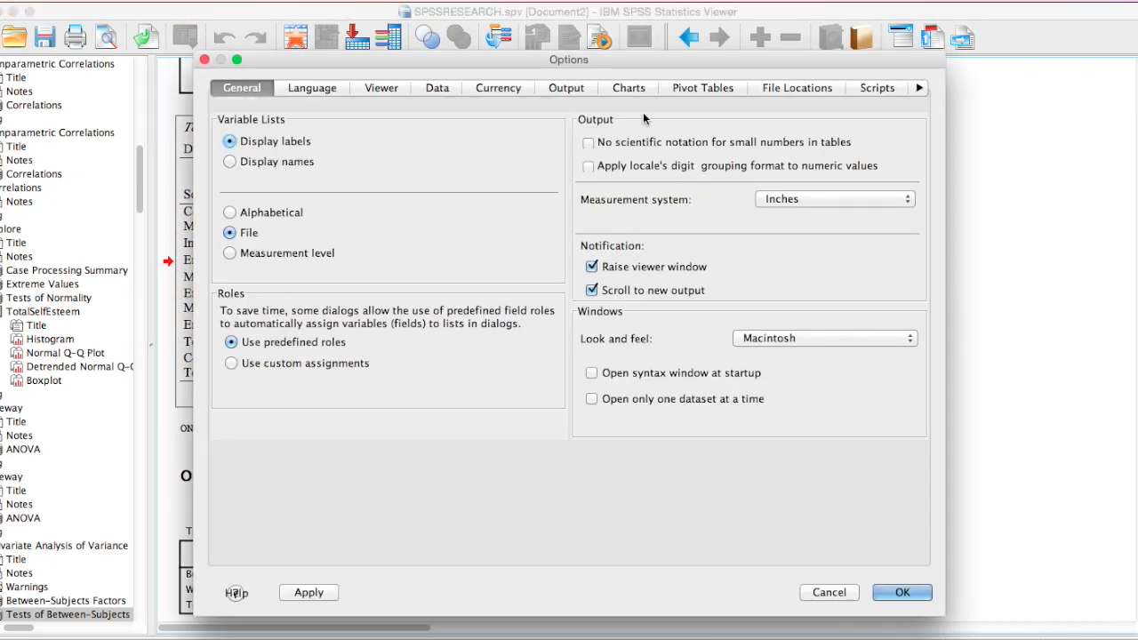
- In Pivot Tables settings, set New Look as default TableLook, keep shrink-to-fit for wide tables, and confirm
{"action": "left_click", "coordinate": [702, 87]}
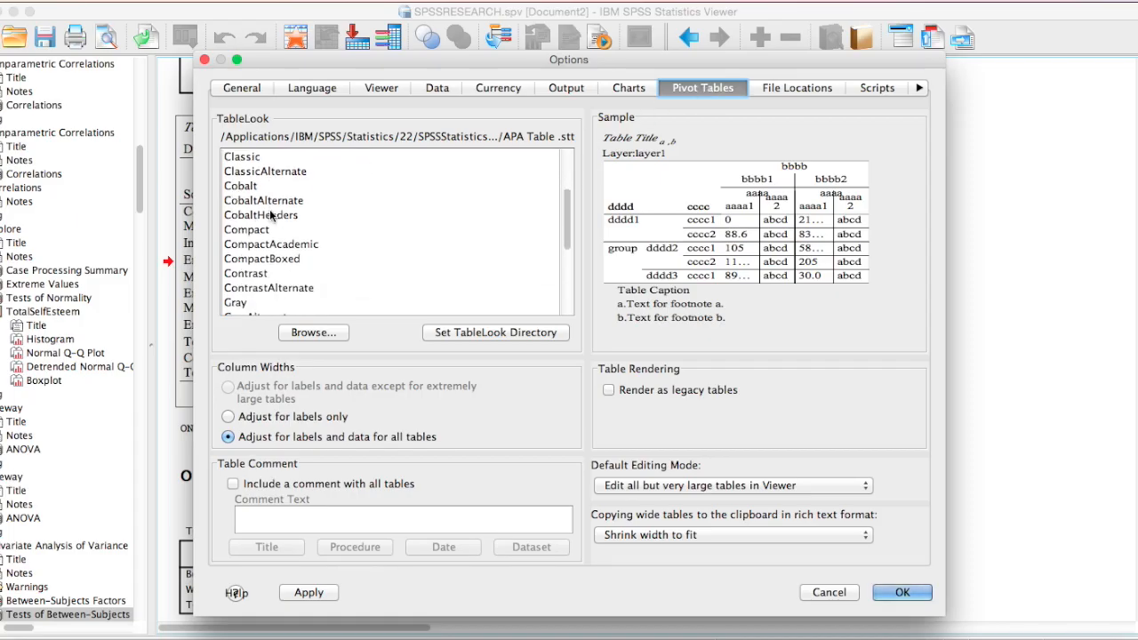
{"action": "scroll", "scroll_direction": "down", "scroll_amount": 3}
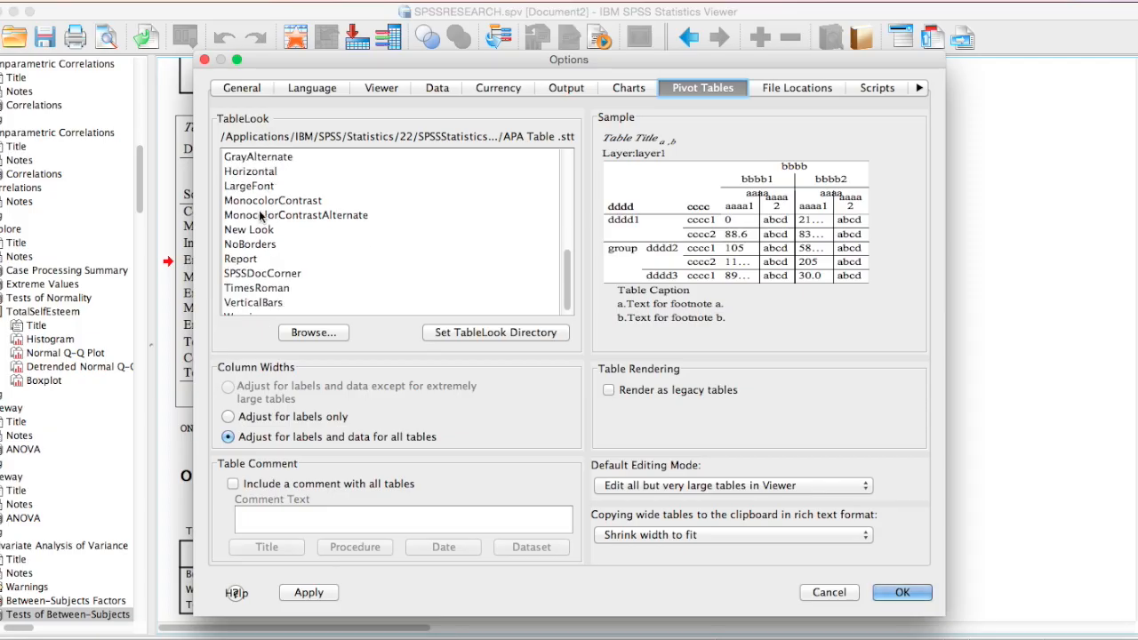
{"action": "left_click", "coordinate": [249, 229]}
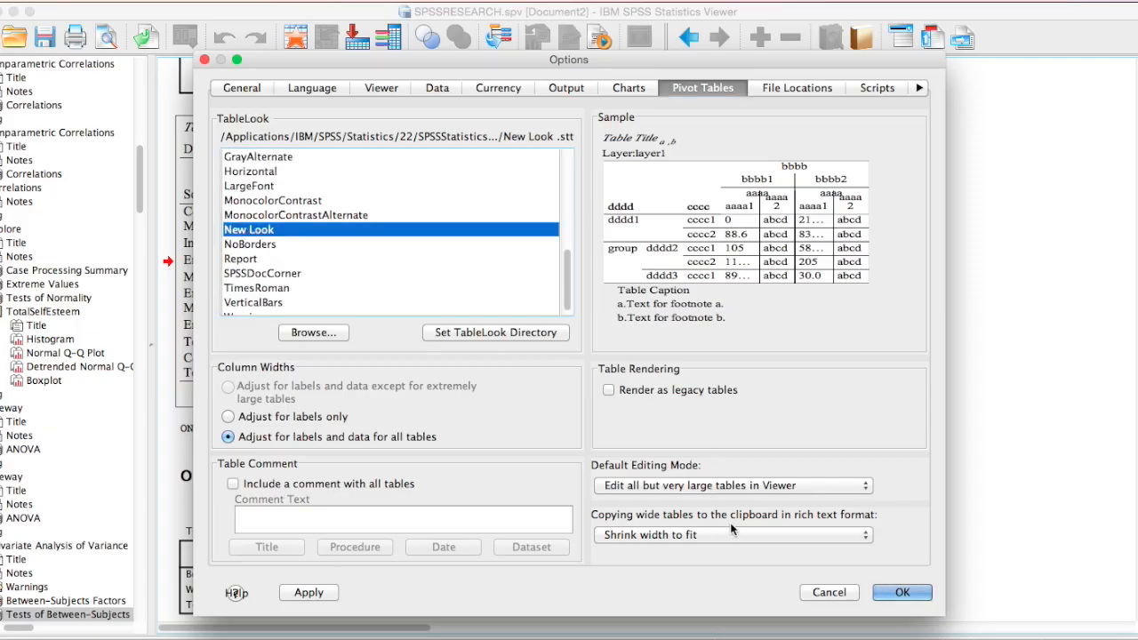
{"action": "left_click", "coordinate": [733, 534]}
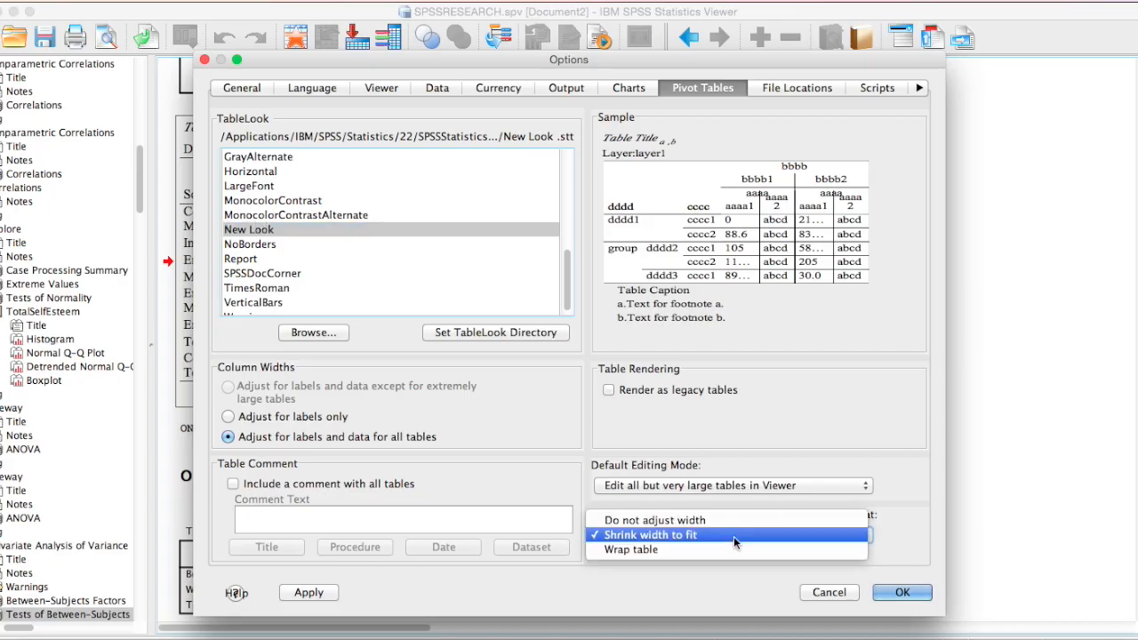
{"action": "left_click", "coordinate": [650, 534]}
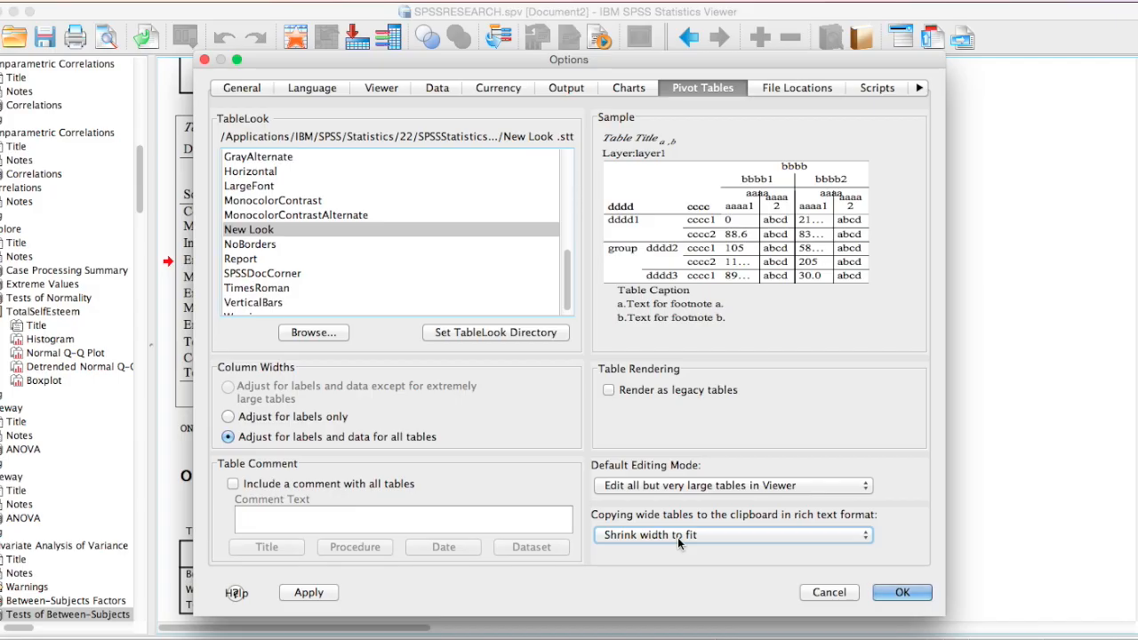
{"action": "mouse_move", "coordinate": [623, 530]}
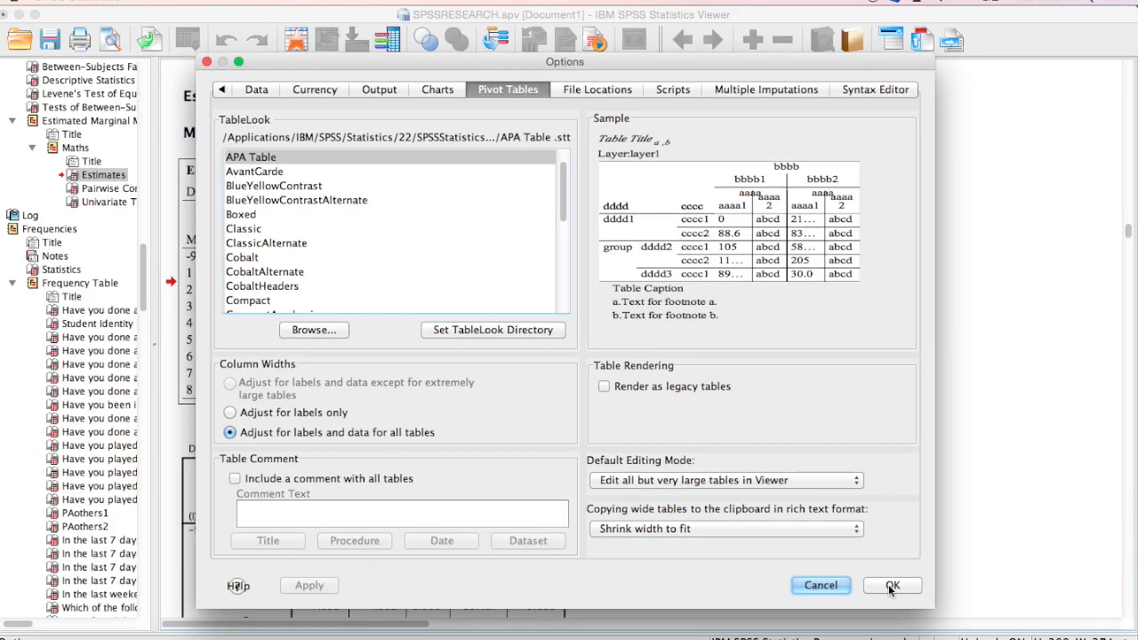
{"action": "left_click", "coordinate": [893, 586]}
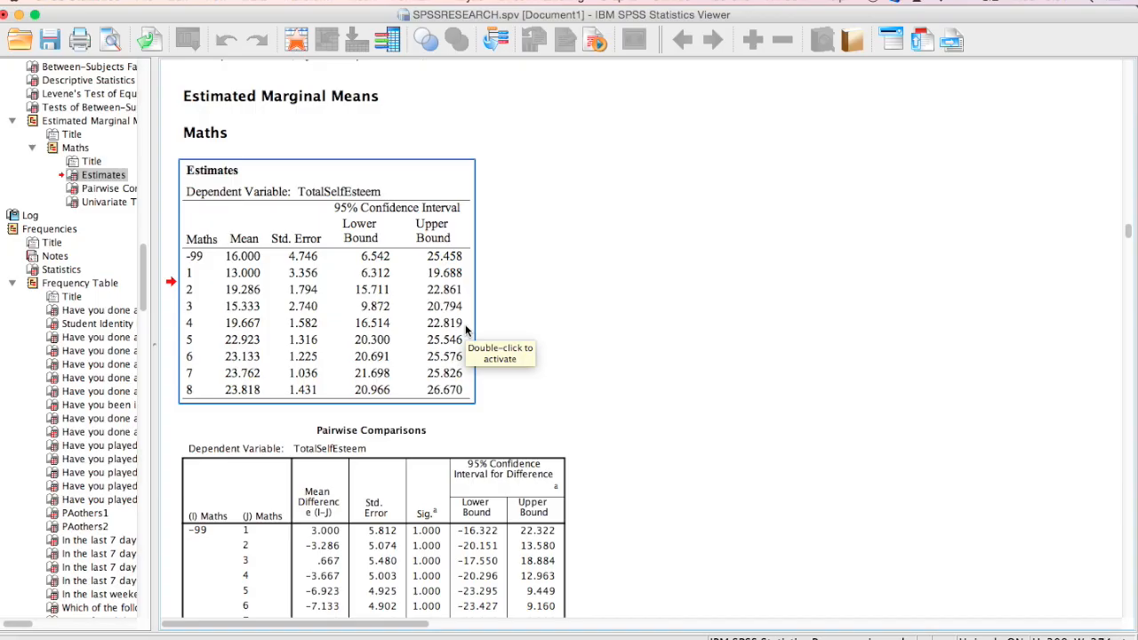
{"action": "mouse_move", "coordinate": [353, 253]}
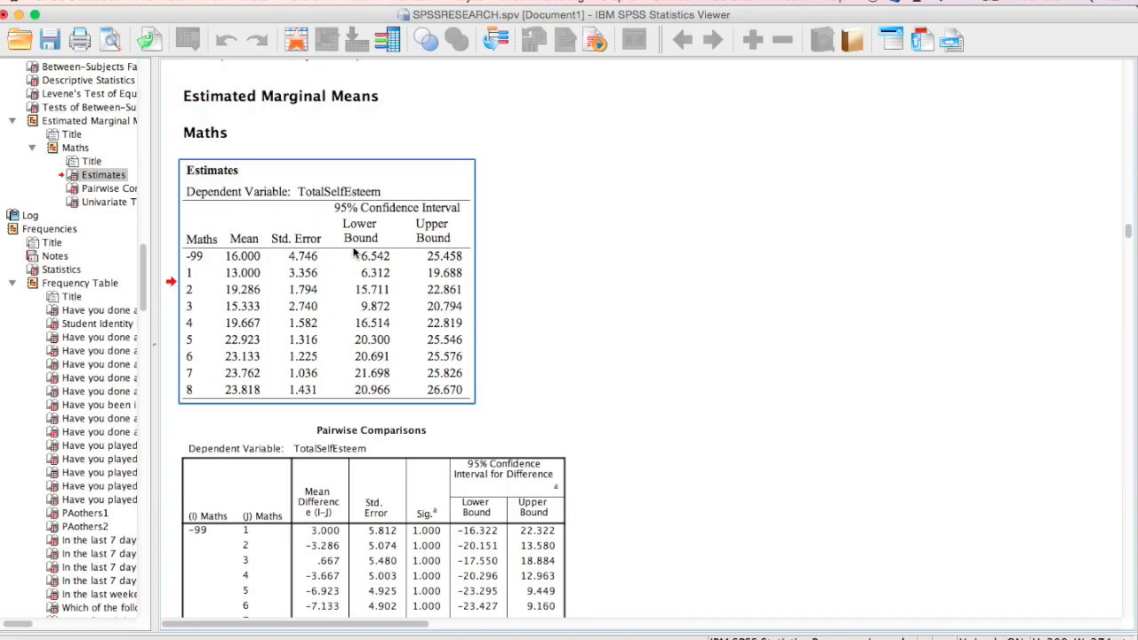